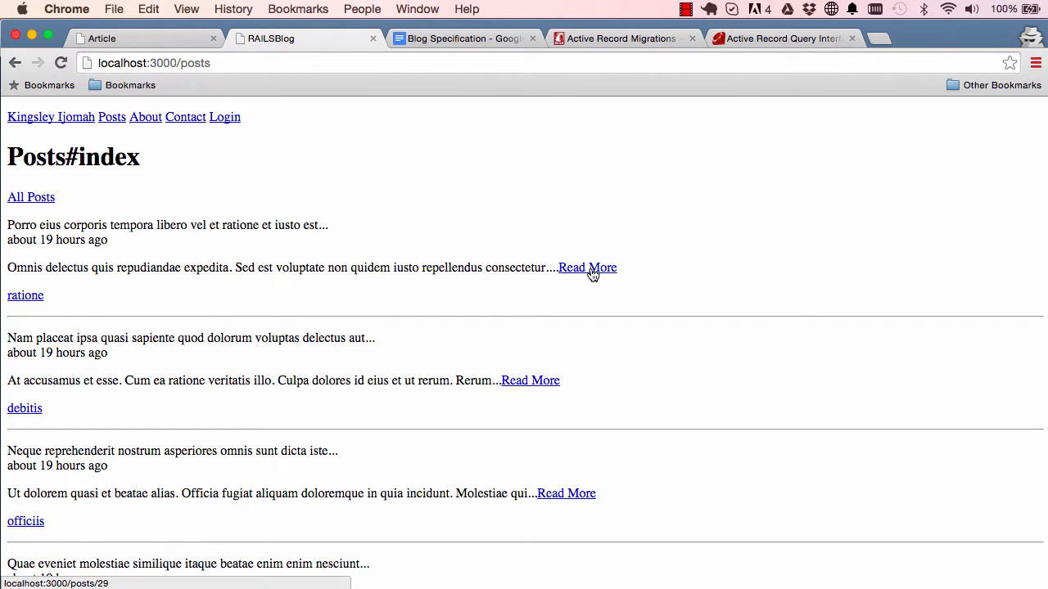
- Open the first post's Read More page in Chrome and reload it to show comments
left_click(587, 268)
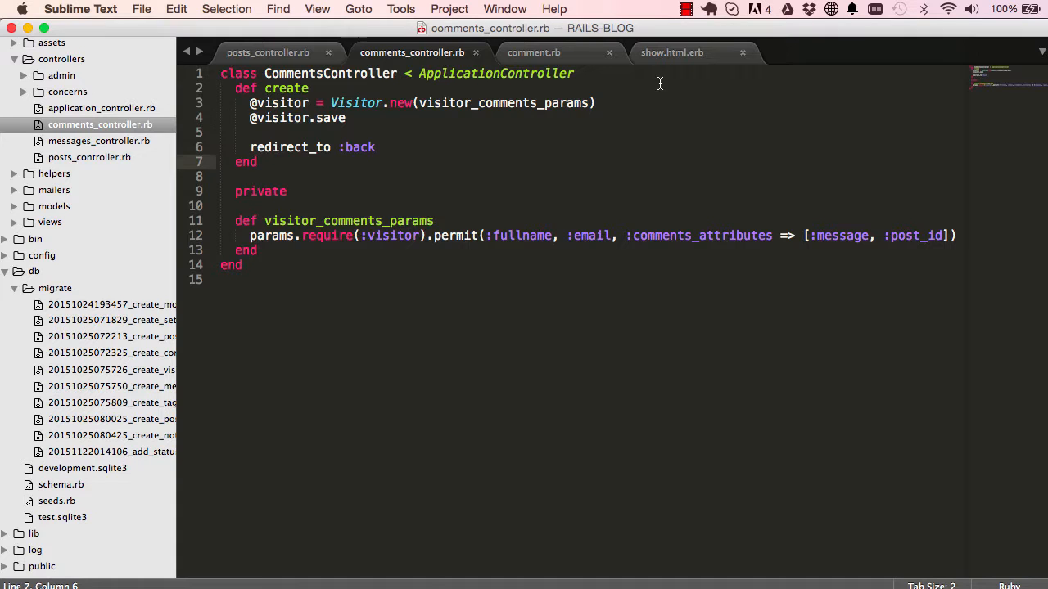
left_click(671, 51)
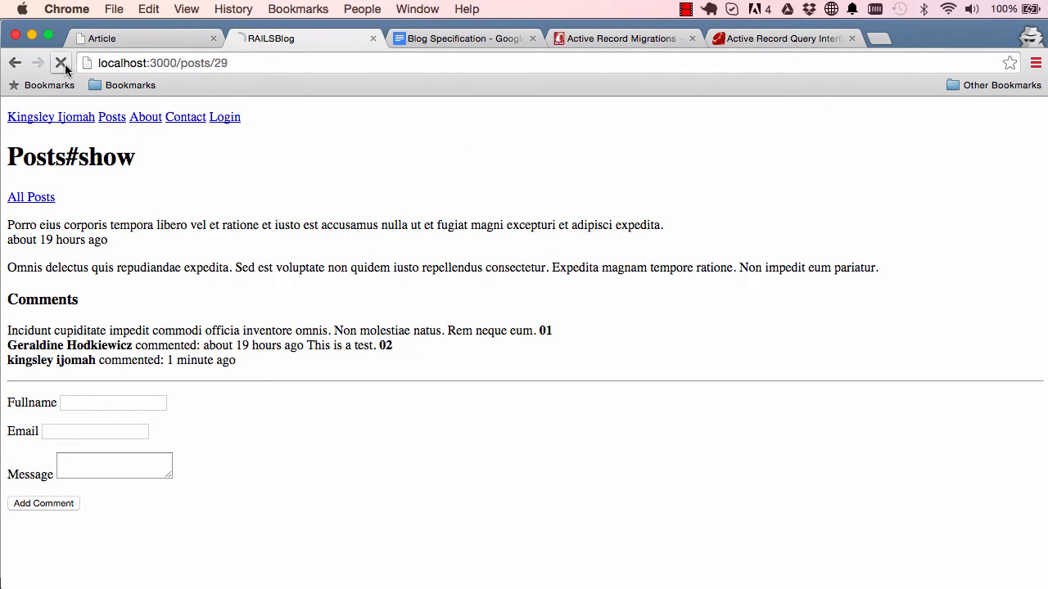
left_click(61, 63)
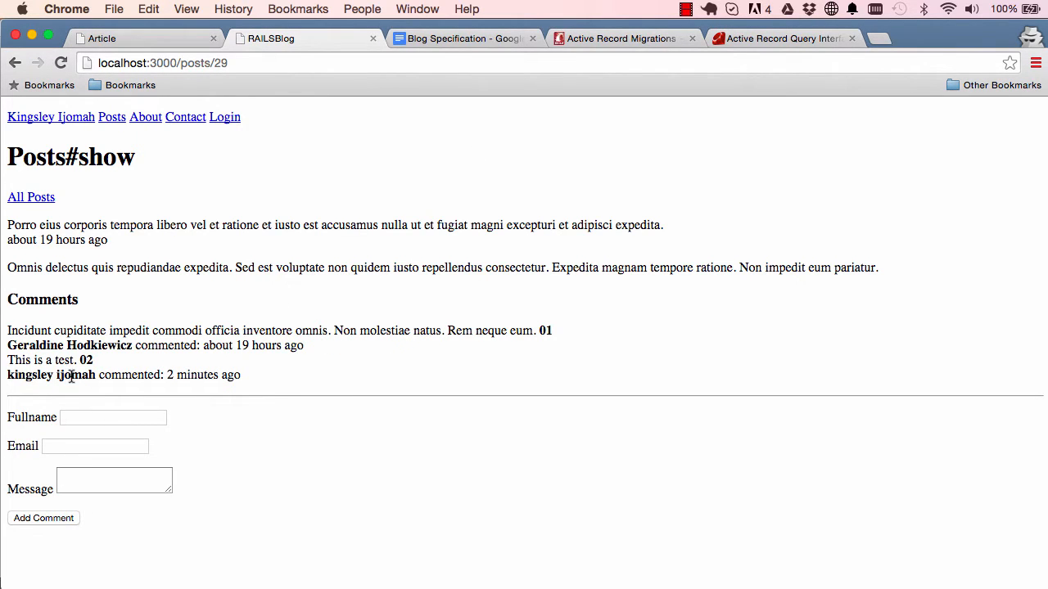
mouse_move(448, 86)
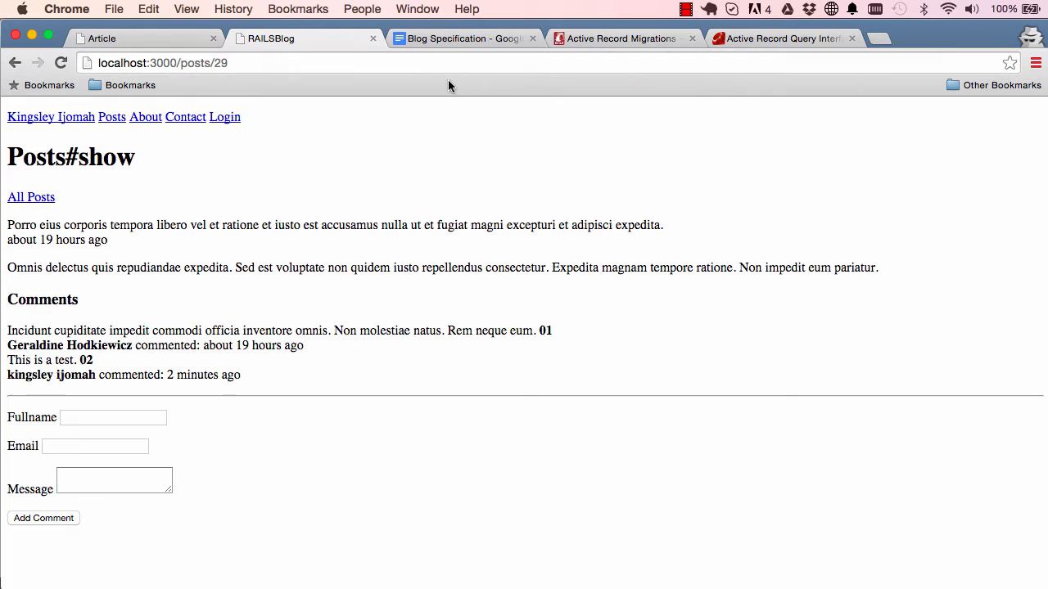
left_click(464, 39)
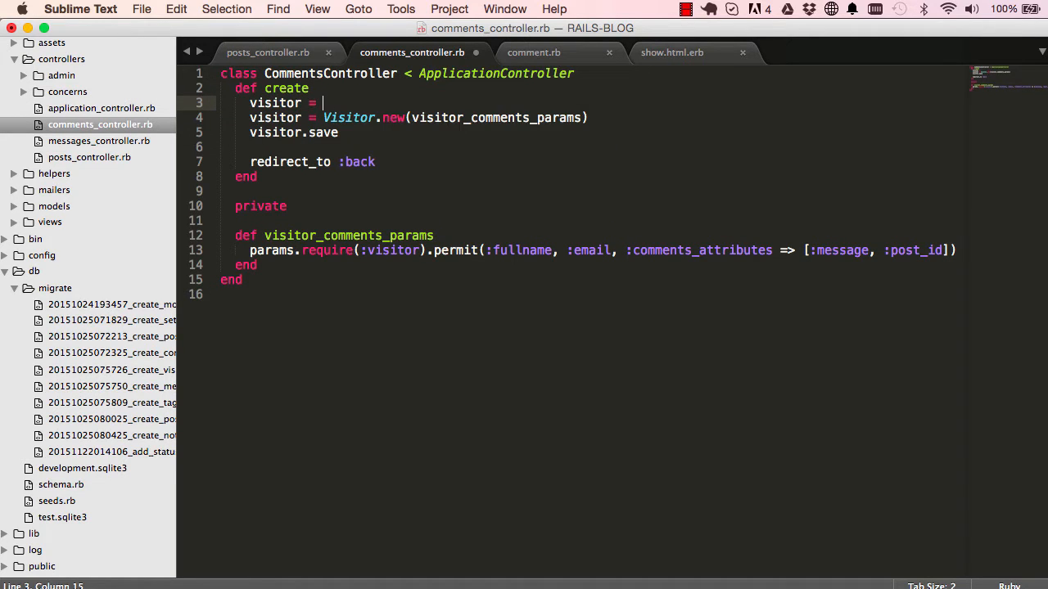
- Add a Visitor.find_by(email:) lookup with an if/else branch in the create action
type("Visitor.find")
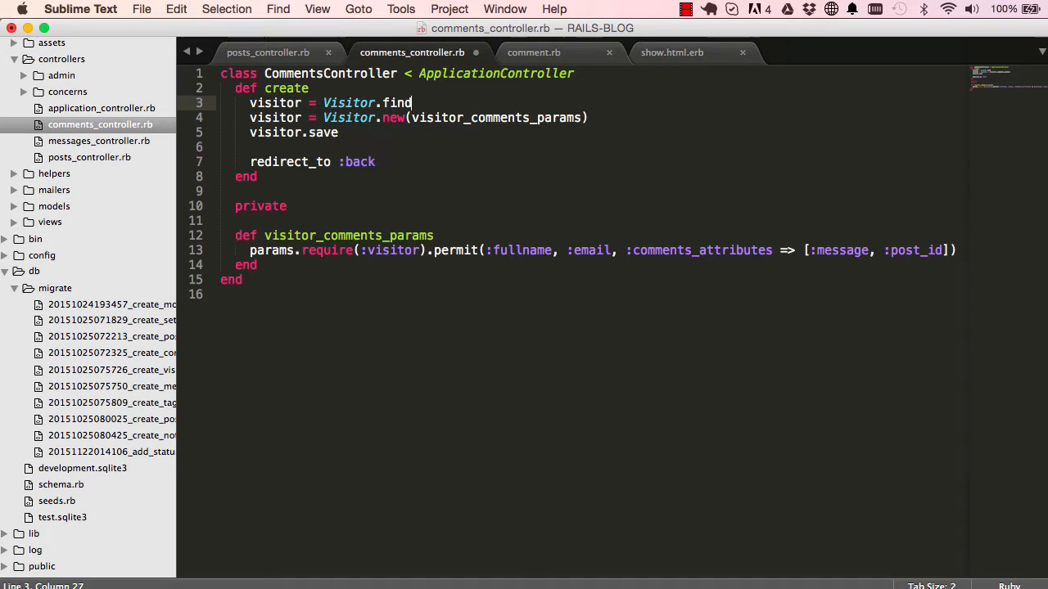
type("_by email: visitor_comments_params[:")
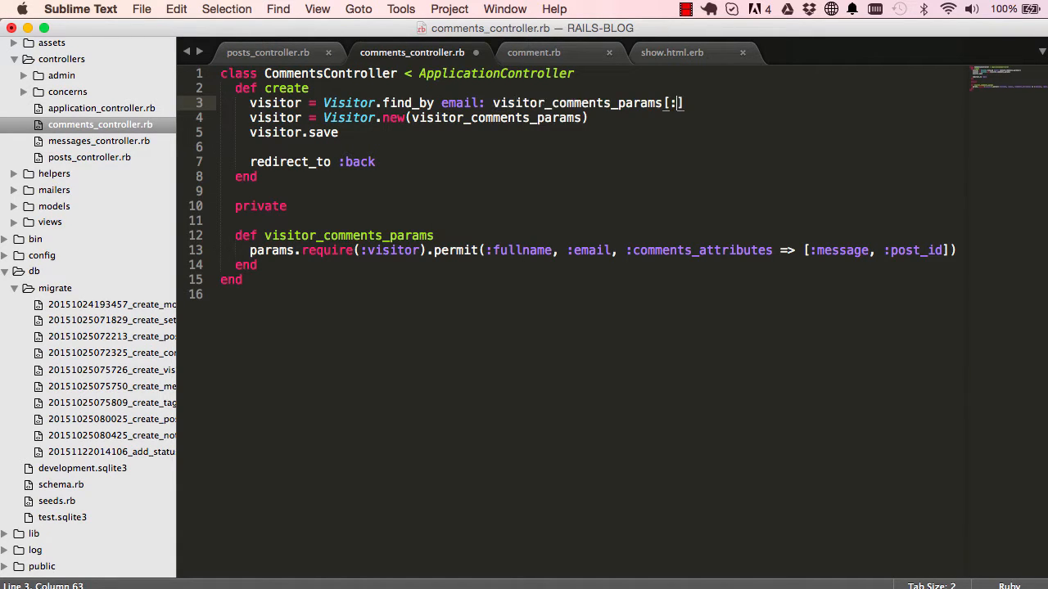
type("email")
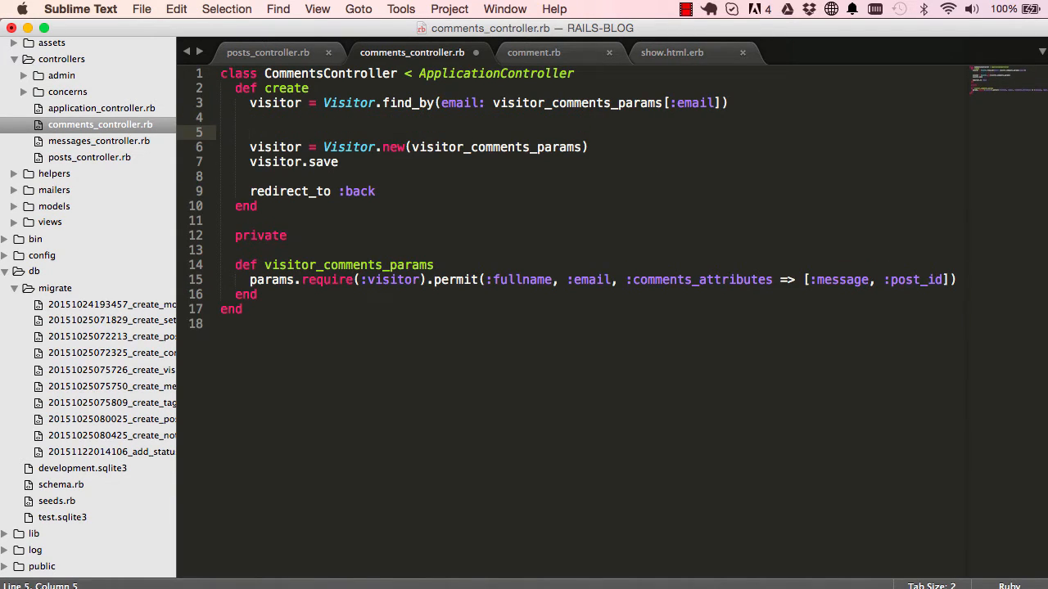
type("if visitor_comments_param")
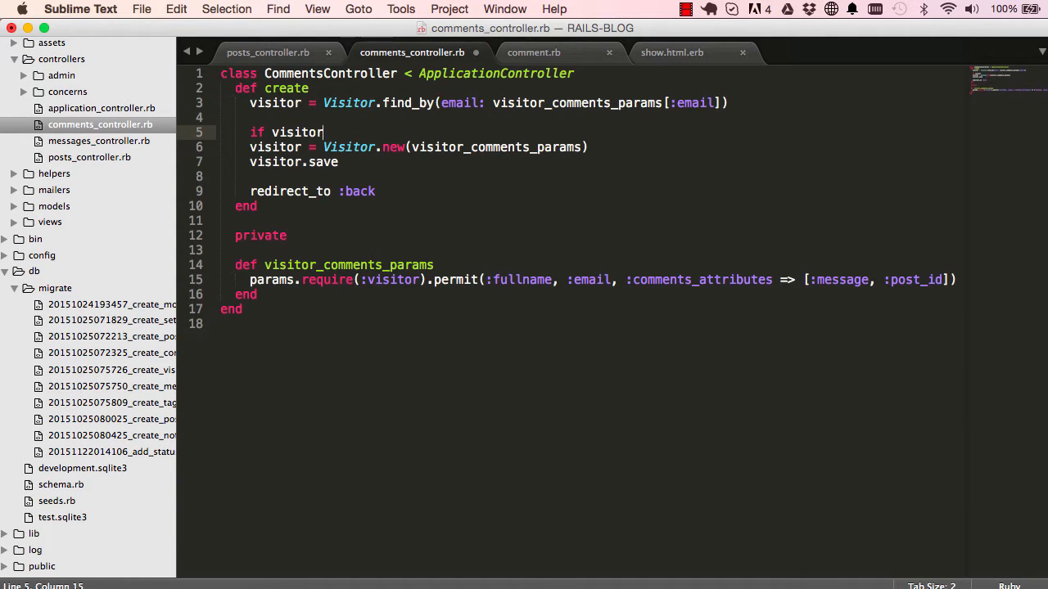
type("else")
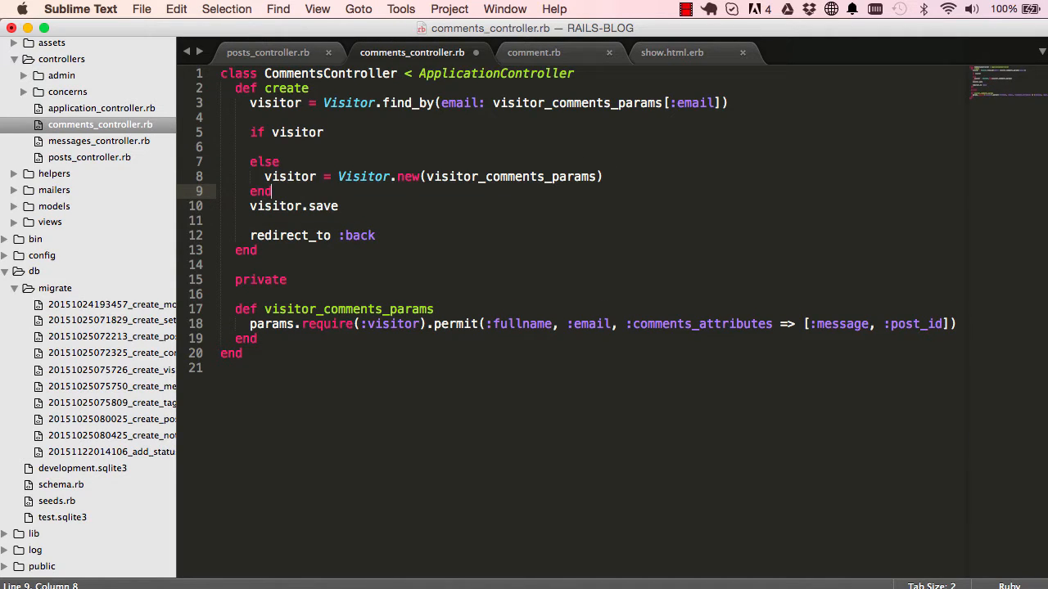
key("enter")
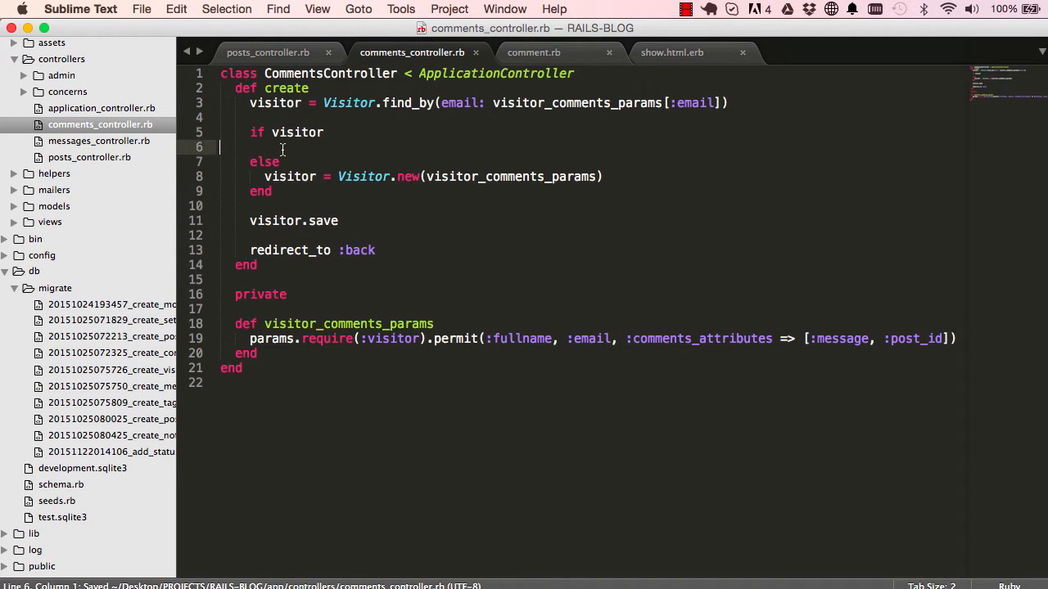
- Use visitor.tap to push Comment.new(visitor_comments_params[:comments_attributes]) onto the existing visitor's comments
type("visitor")
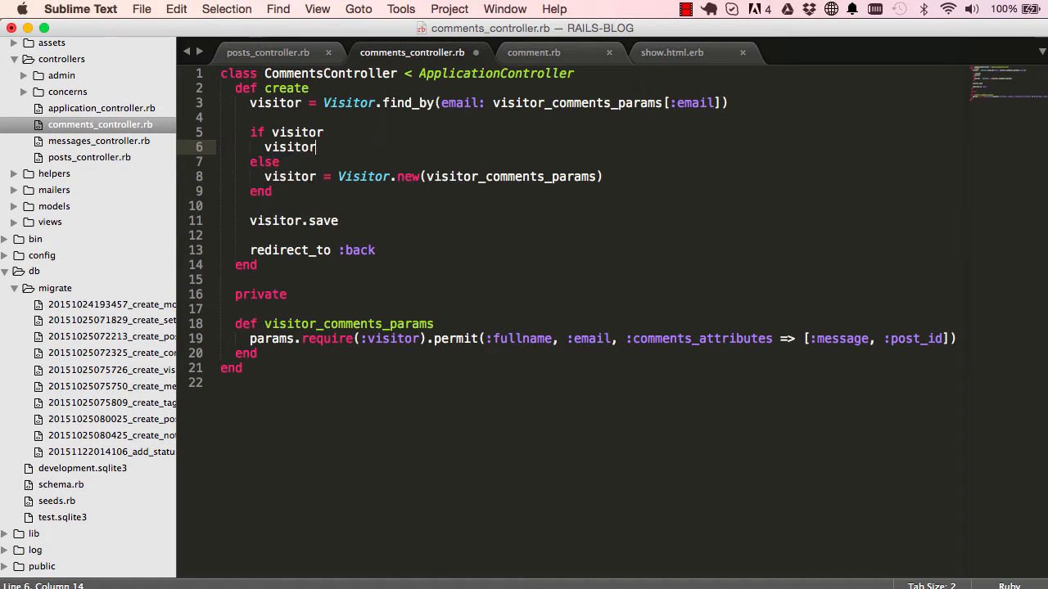
type(".tap do |v|")
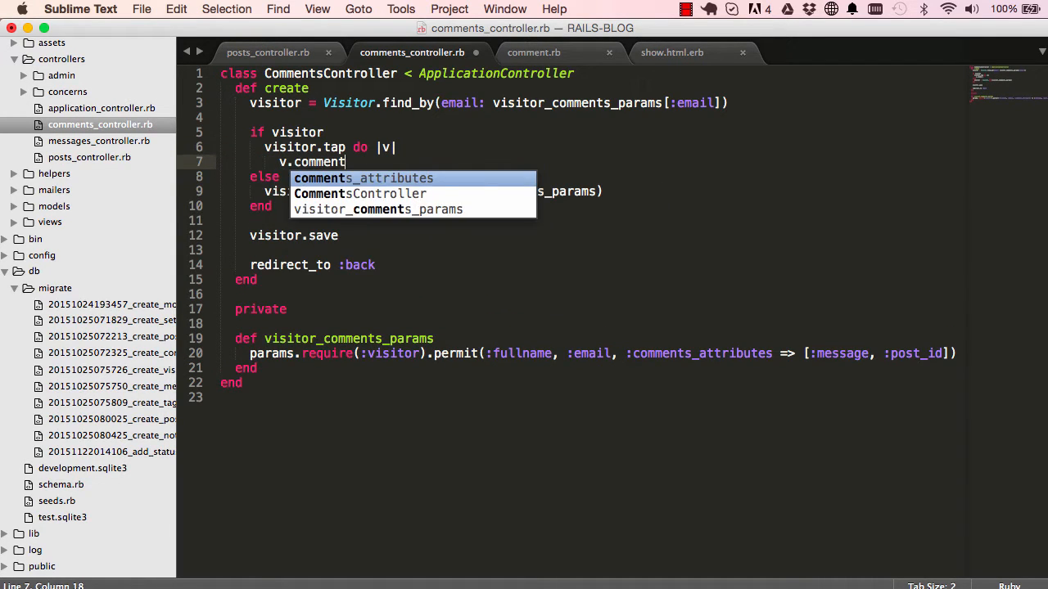
type("s << Comment")
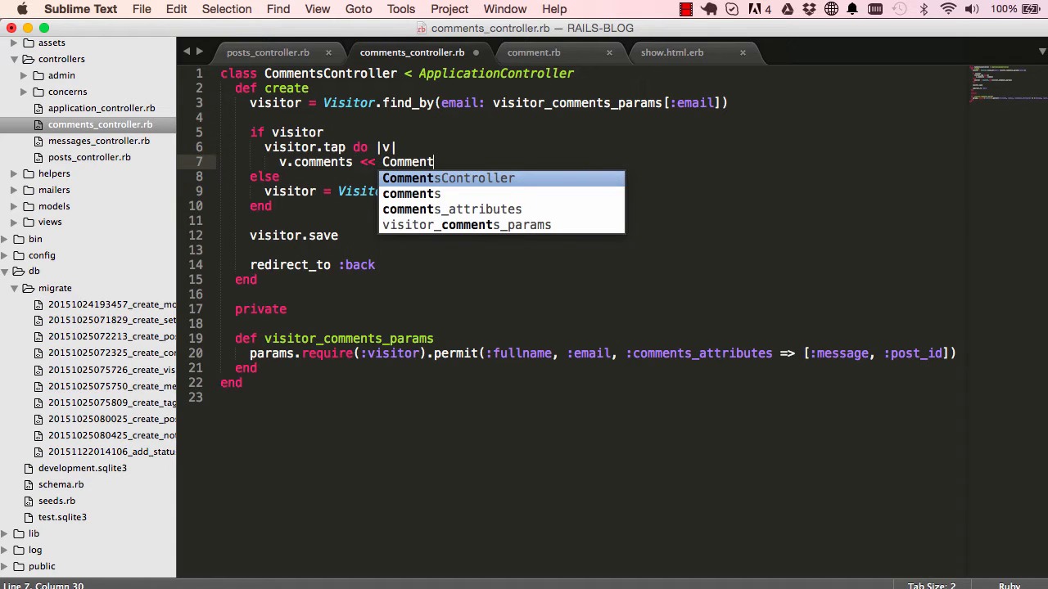
type(".new()")
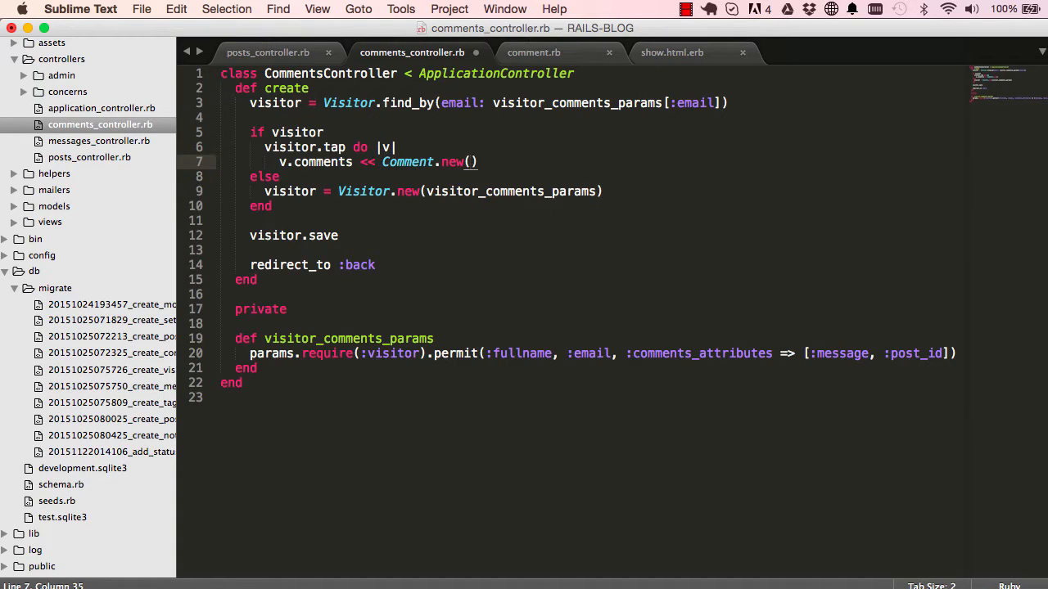
type("visitor_comments_params[]")
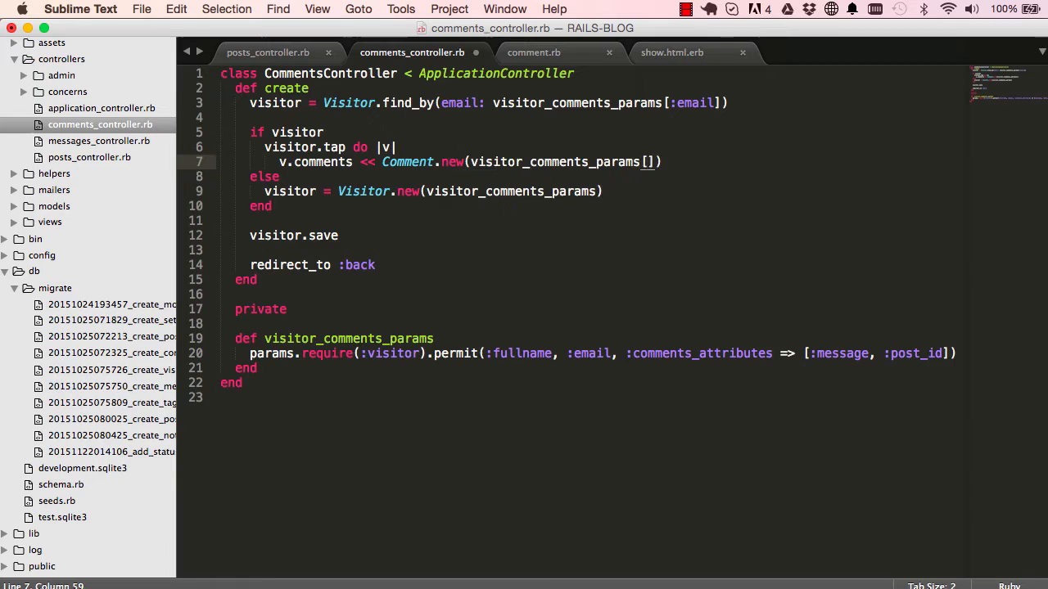
type(":comments_attributes")
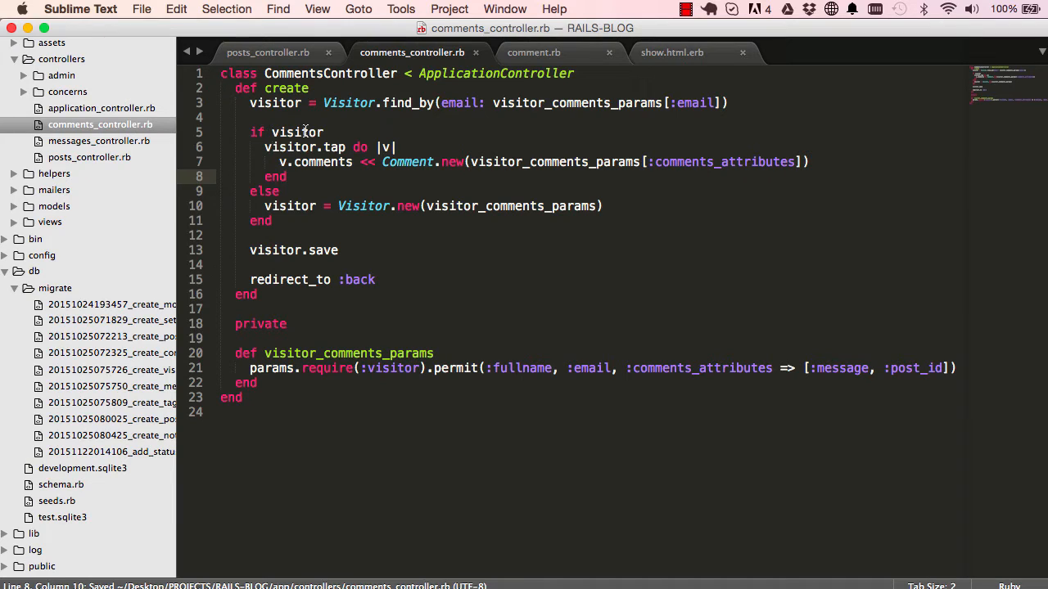
mouse_move(293, 161)
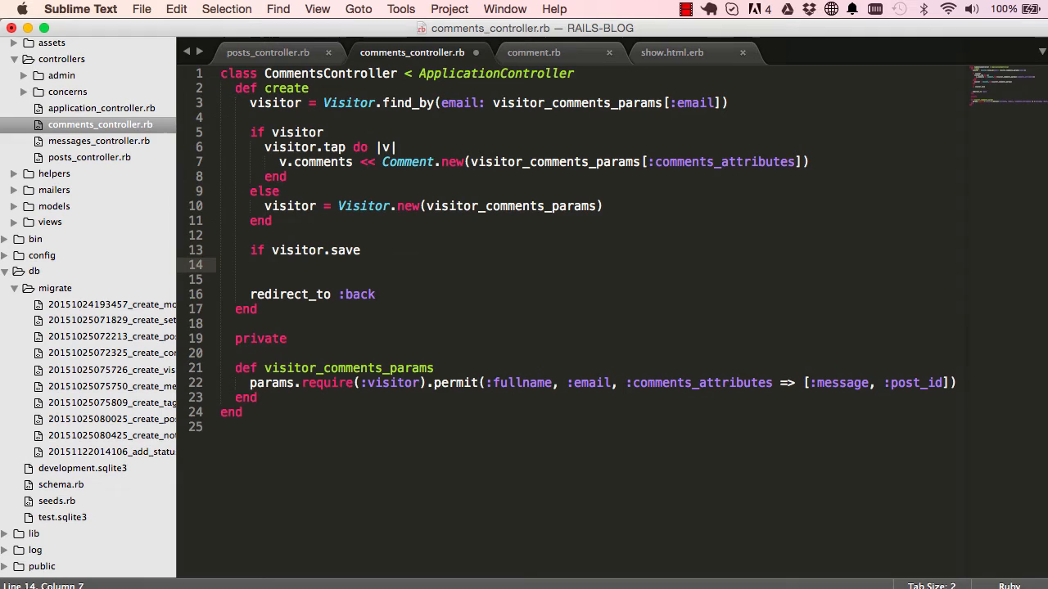
- Set notice 'Successfully created new comment' and alert 'There was a problem creating your comment', then save
type("flash[:notice] = \"")
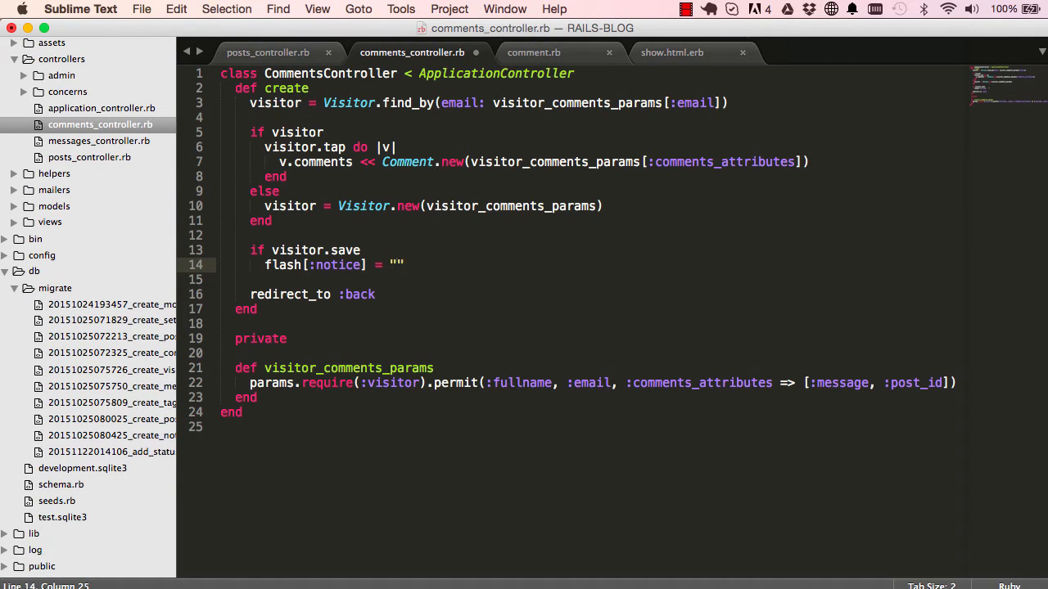
type("Successfully created new comment")
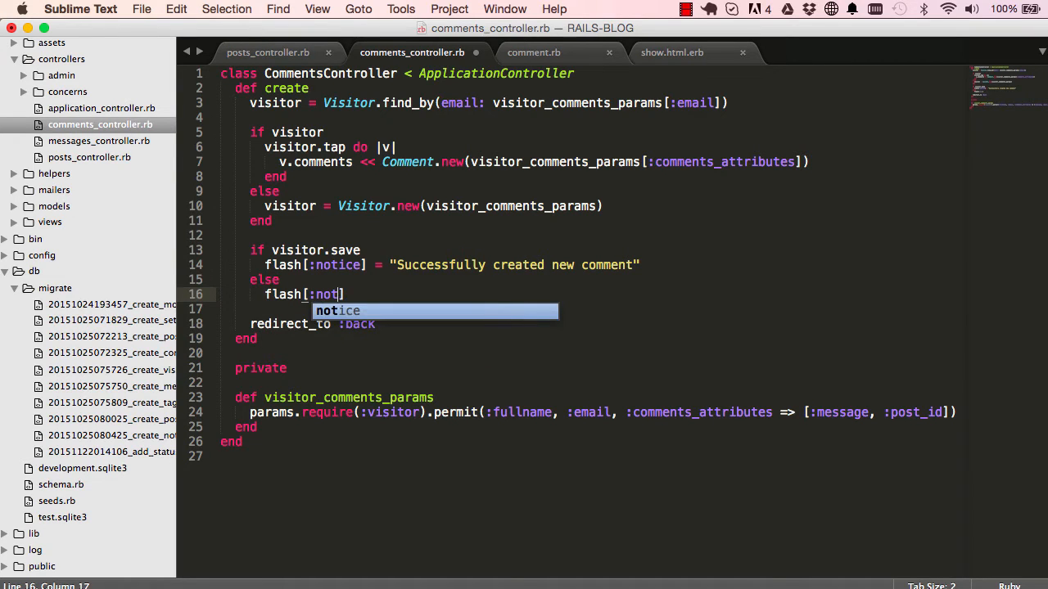
type("alert] = \"There was a pro")
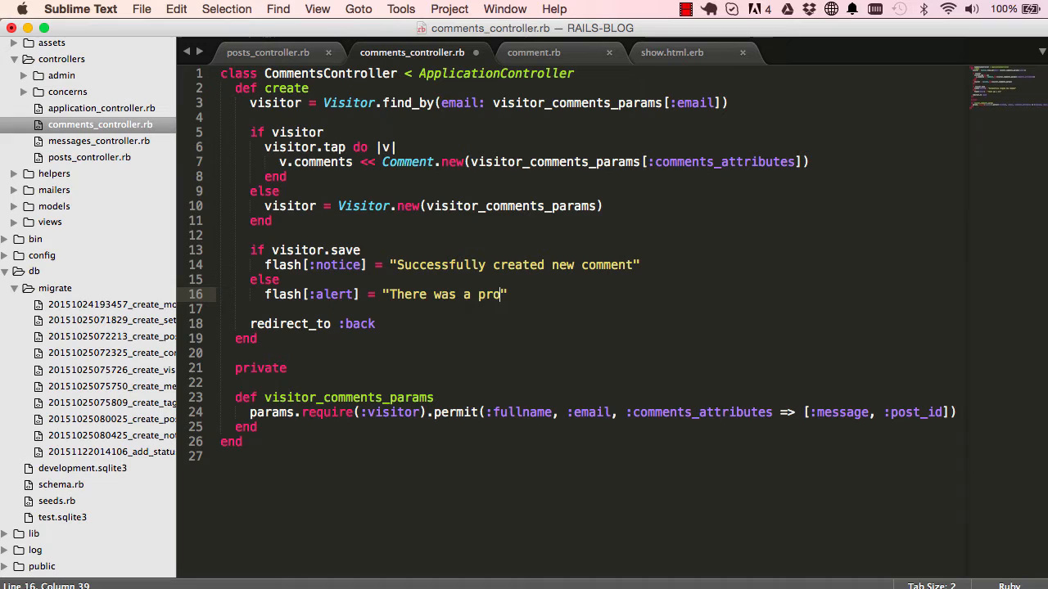
type("blem creating your comment")
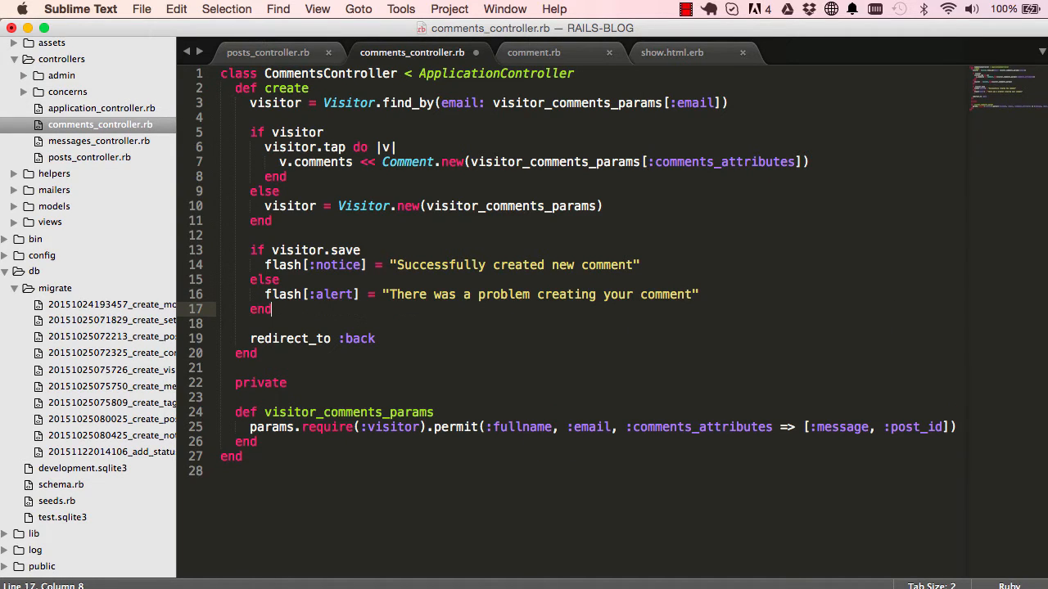
key("cmd+s")
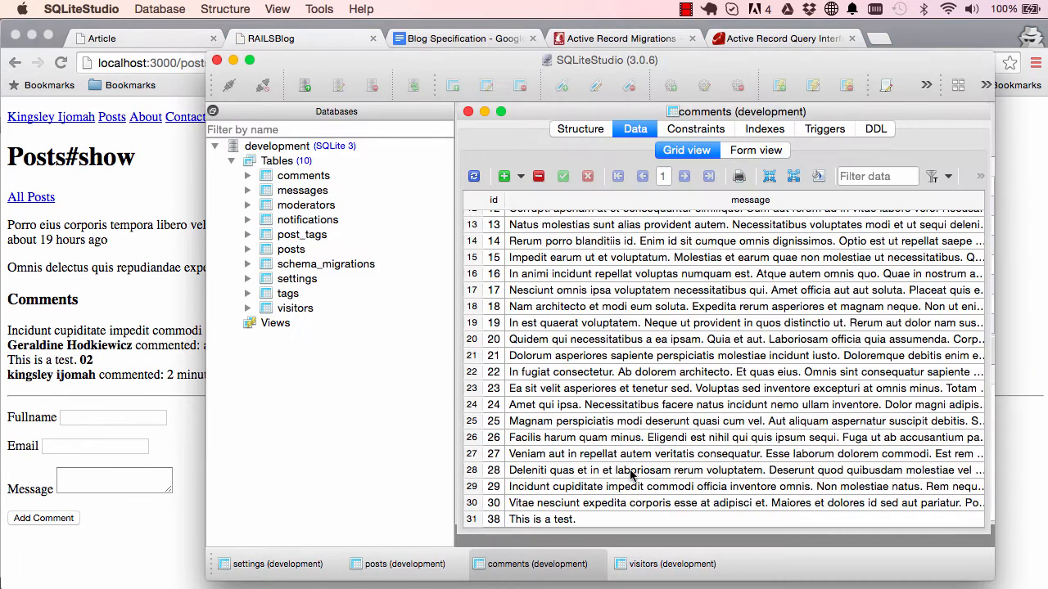
left_click(671, 564)
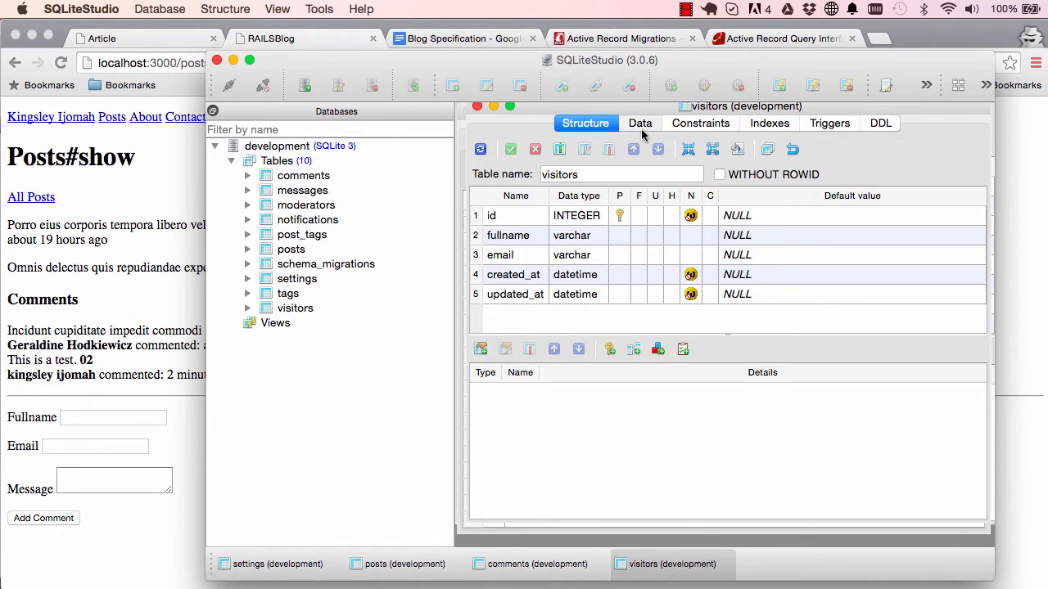
left_click(639, 123)
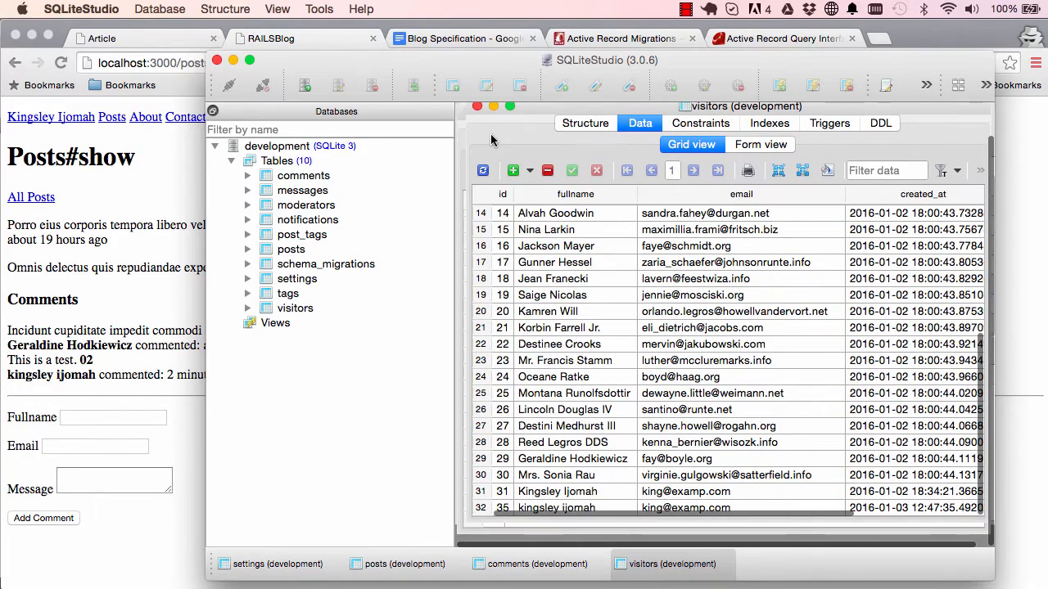
mouse_move(639, 460)
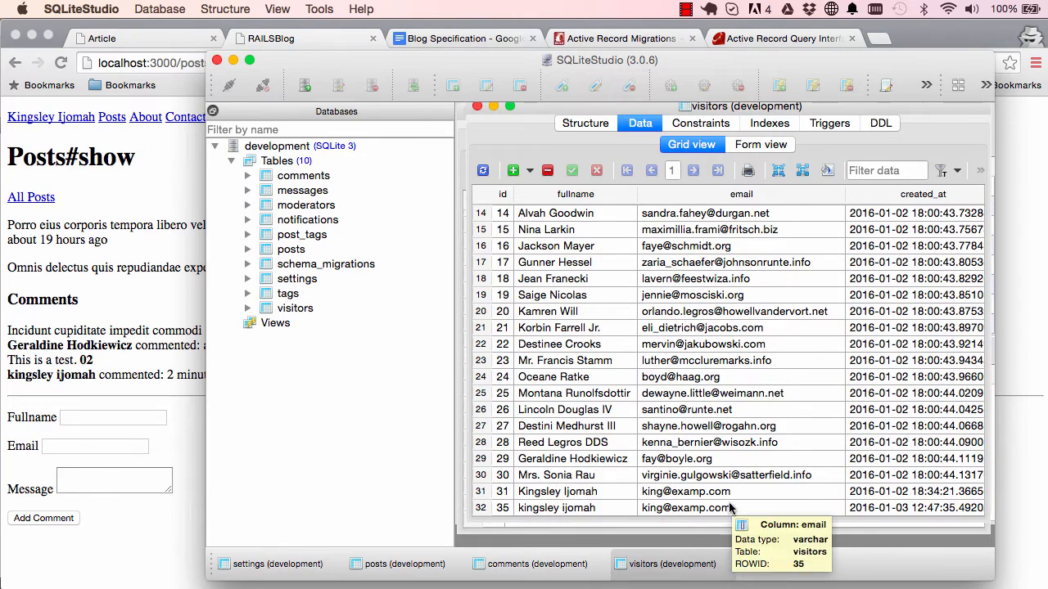
left_click(683, 491)
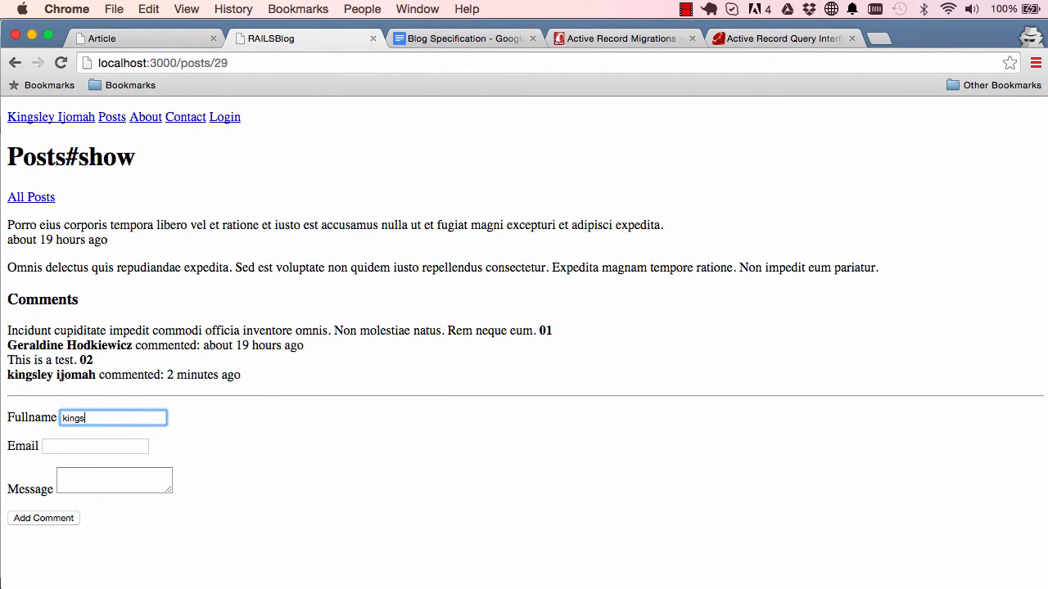
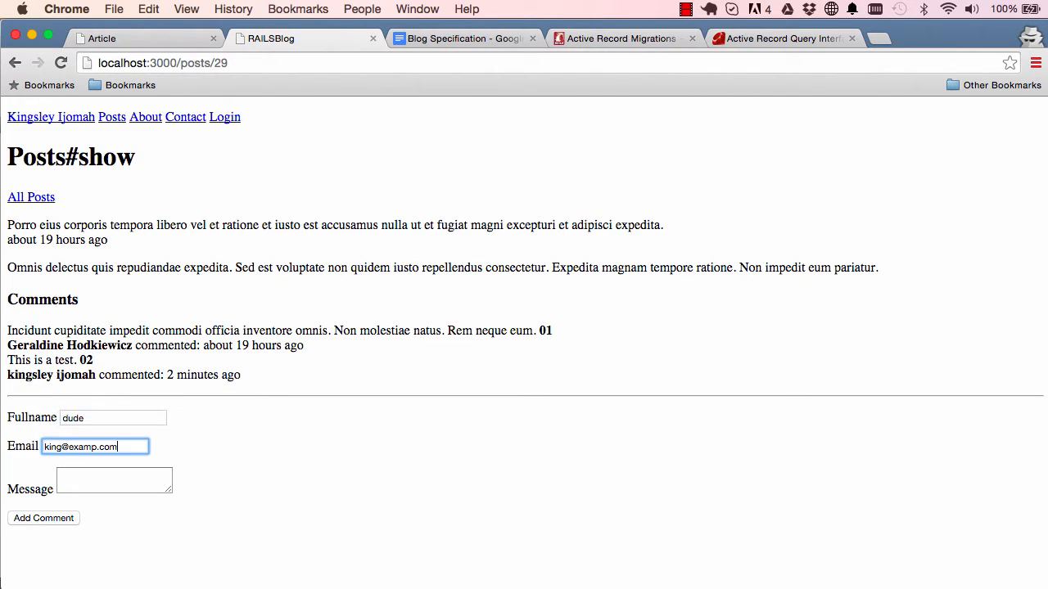
type("This is")
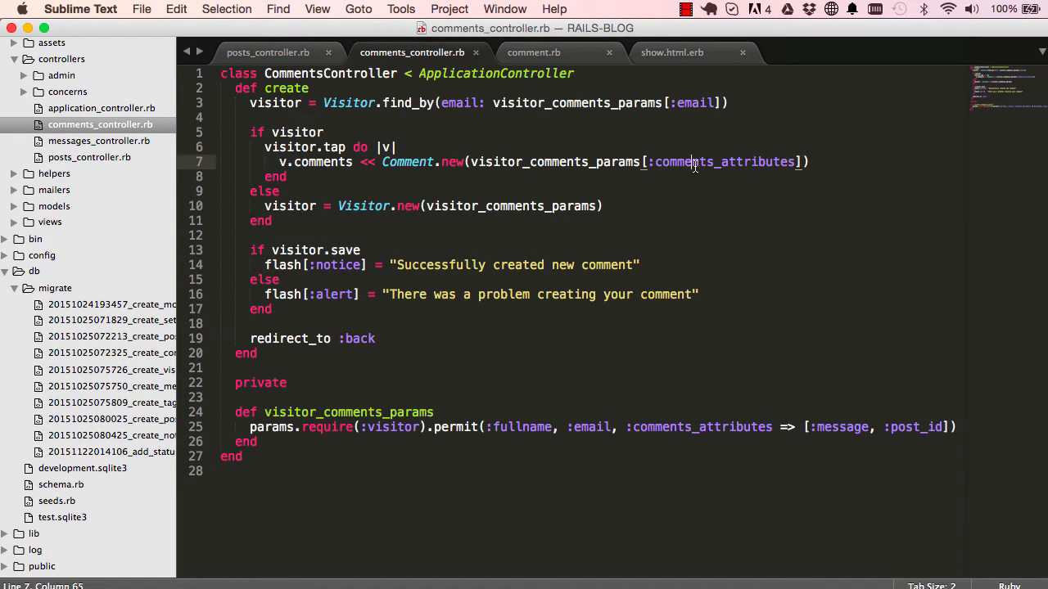
- Append ['0'] to visitor_comments_params[:comments_attributes], then select the newest comment's name
type("[]")
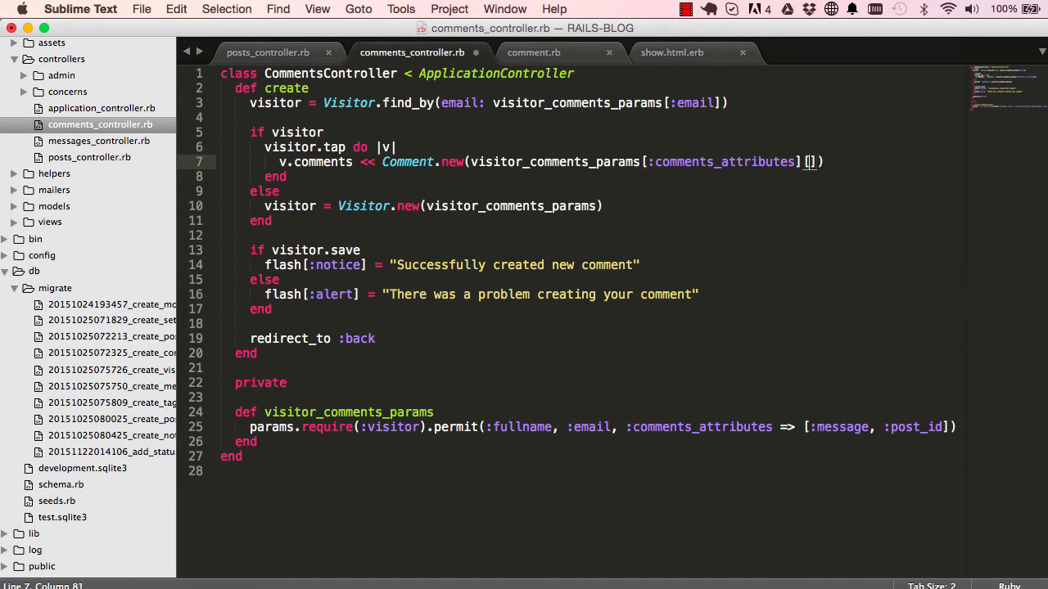
type("'0'")
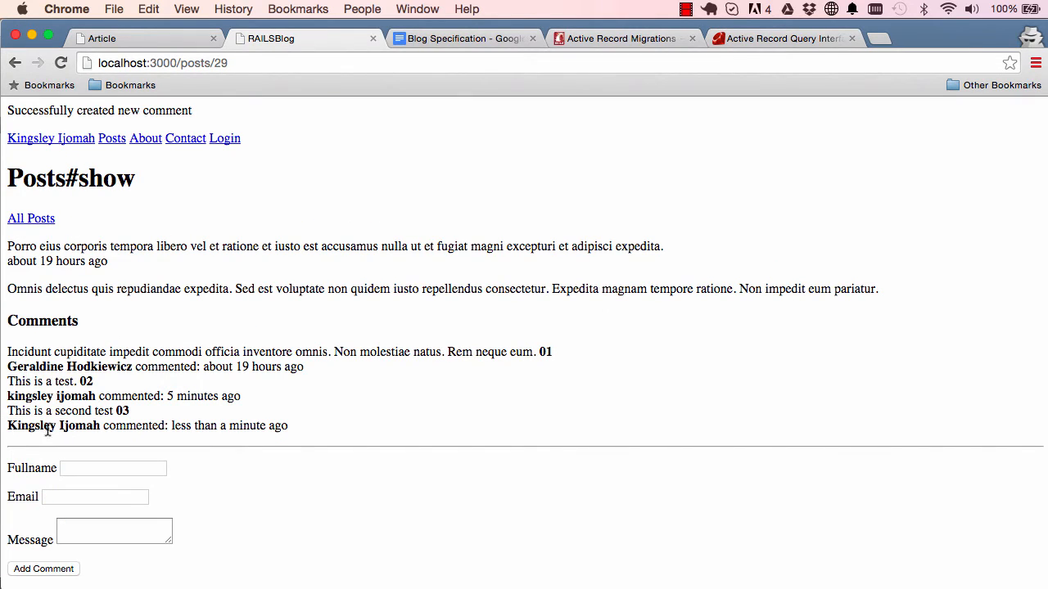
double_click(53, 425)
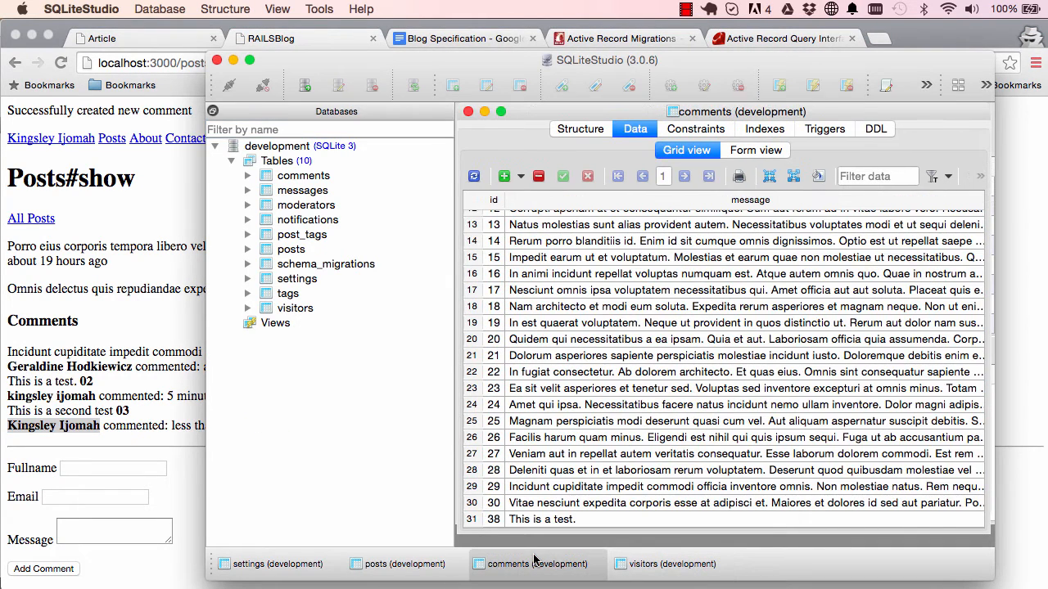
- Scroll the comments grid to reveal NULL status on the two newest comments
scroll("down", 3)
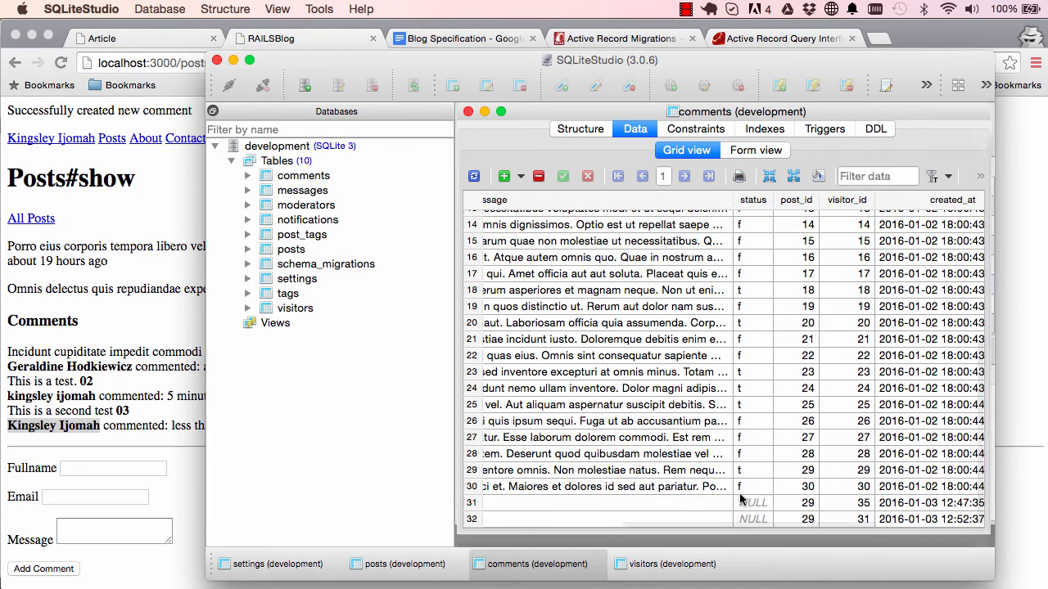
mouse_move(761, 519)
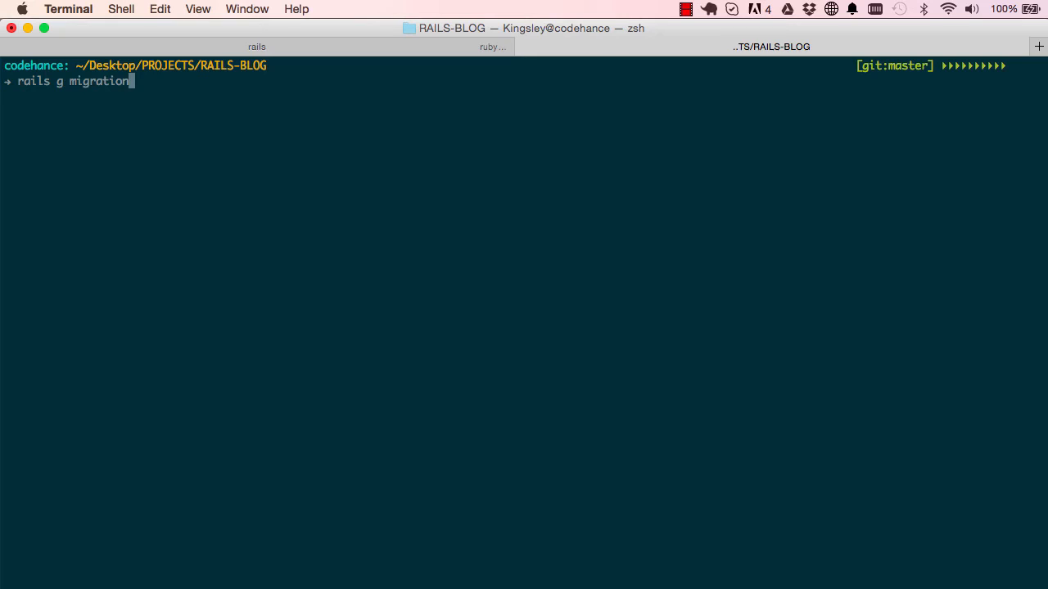
- Run rails g migration change_comments_status_default in Terminal
type("change_")
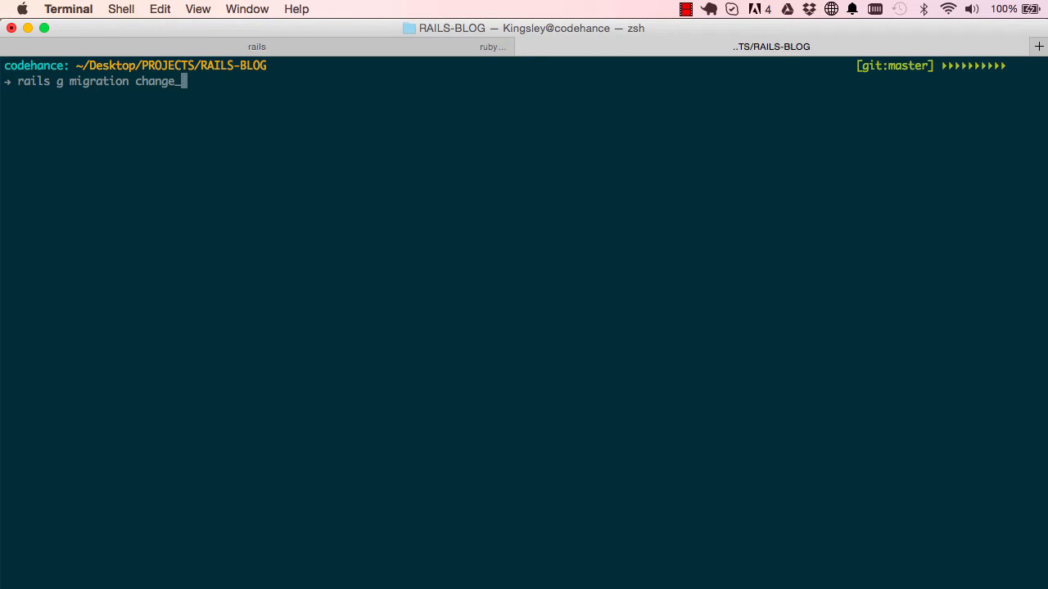
type("comments_status_")
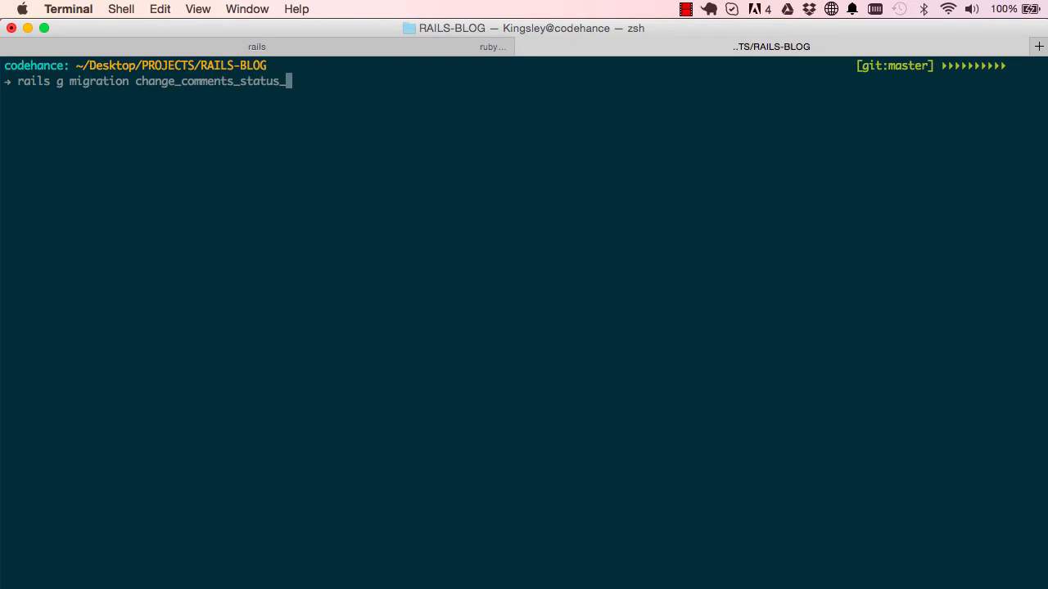
type("default")
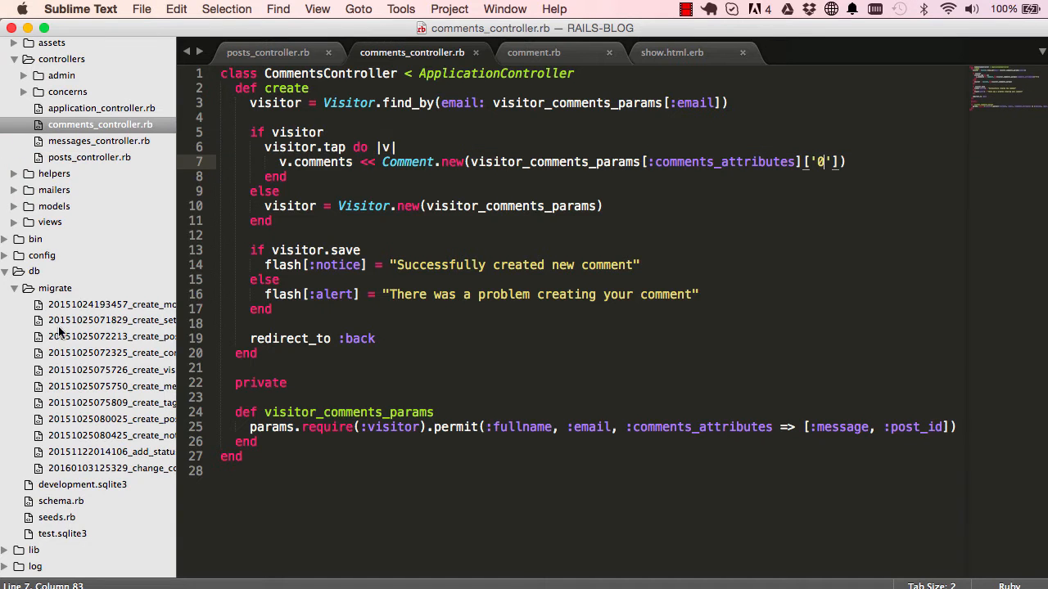
- Open the new migration and add change_column_default :comments, :status, false
left_click(112, 468)
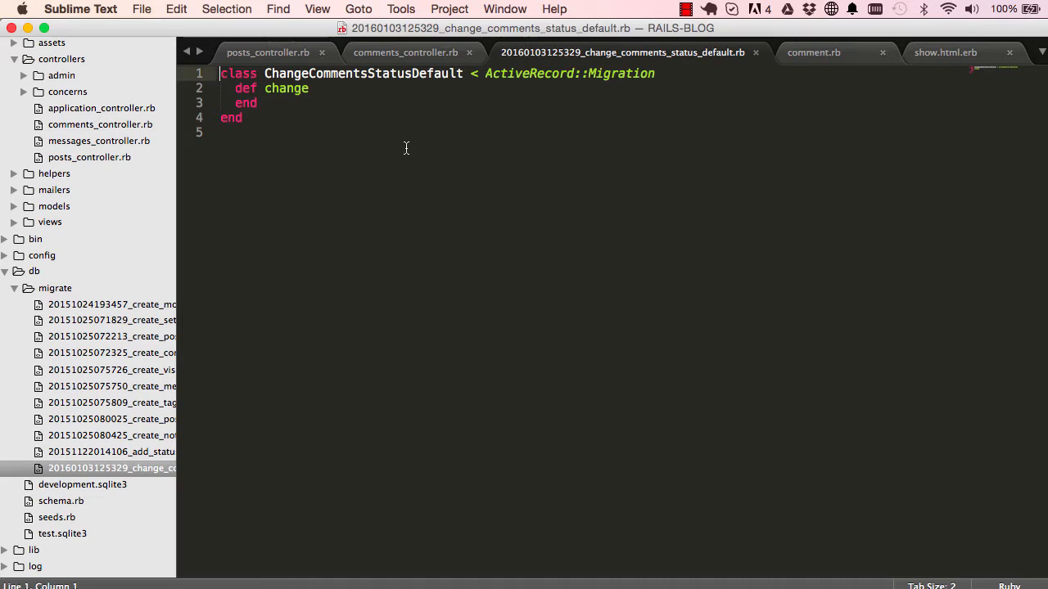
type("c")
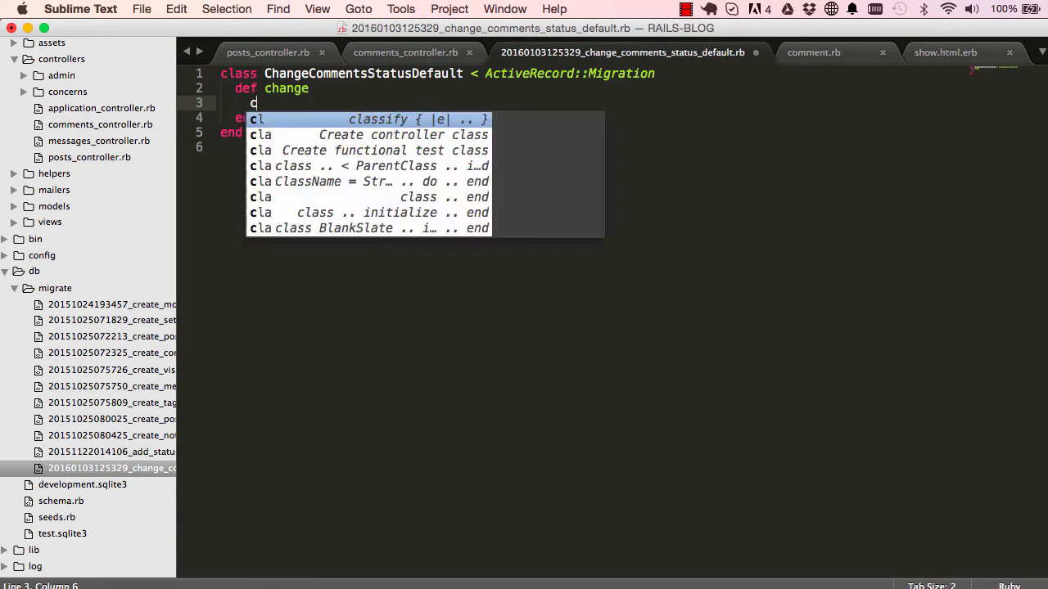
type("hange_col")
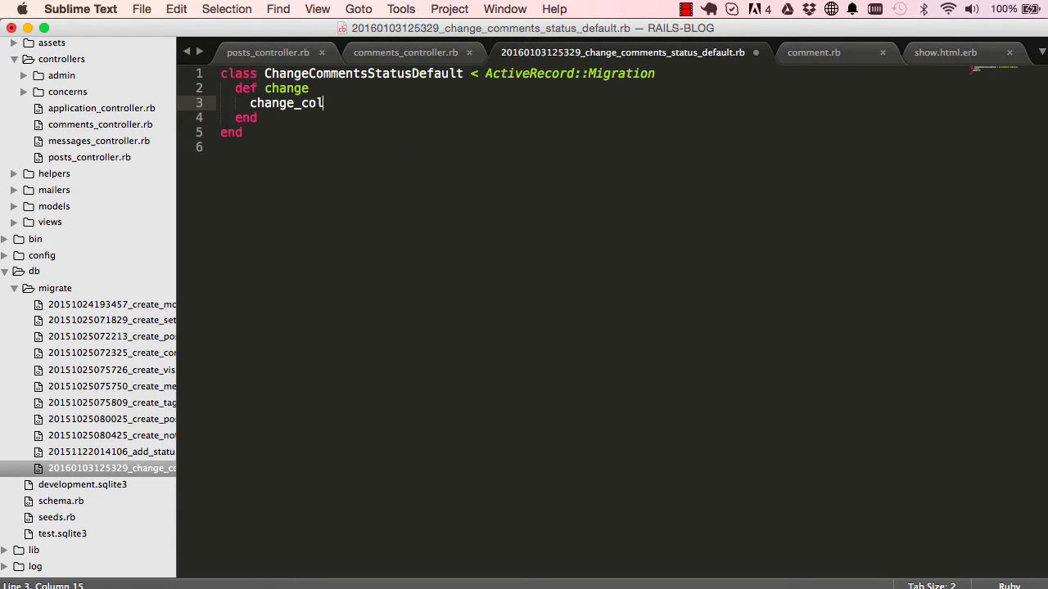
type("umn_default")
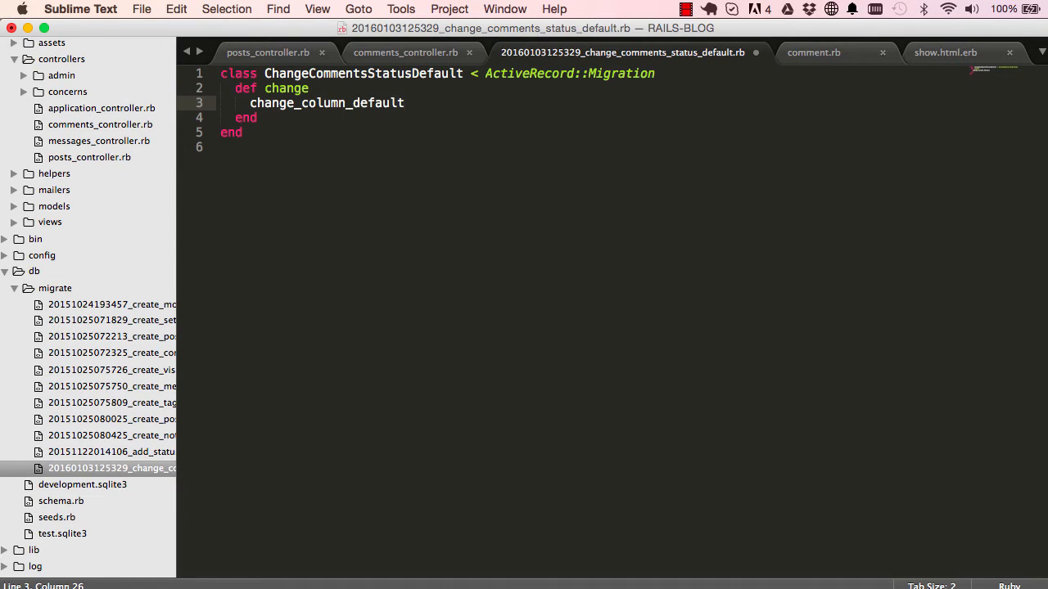
type(":comments,")
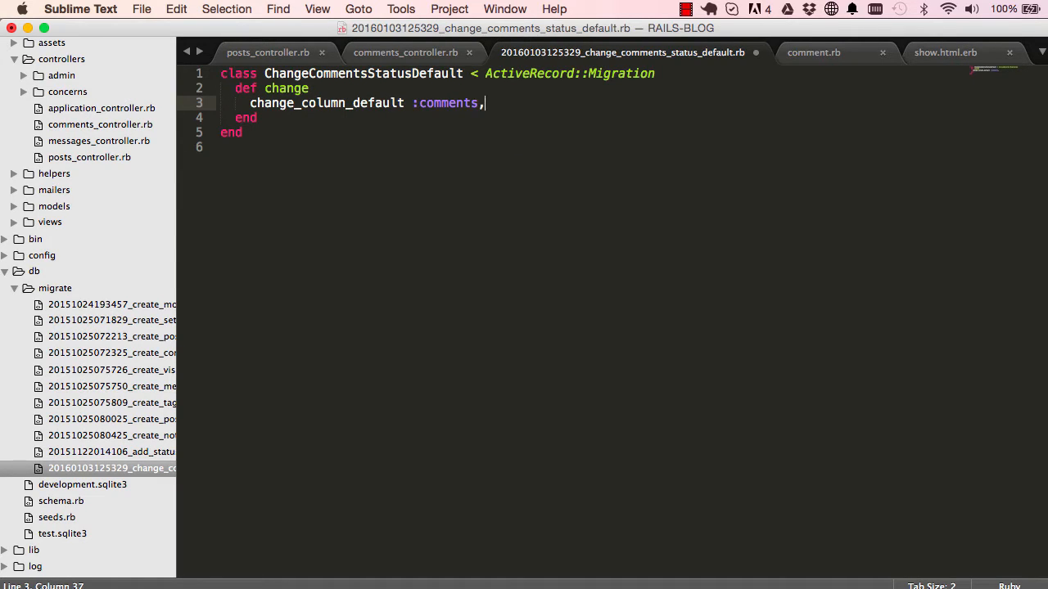
type(":status, f")
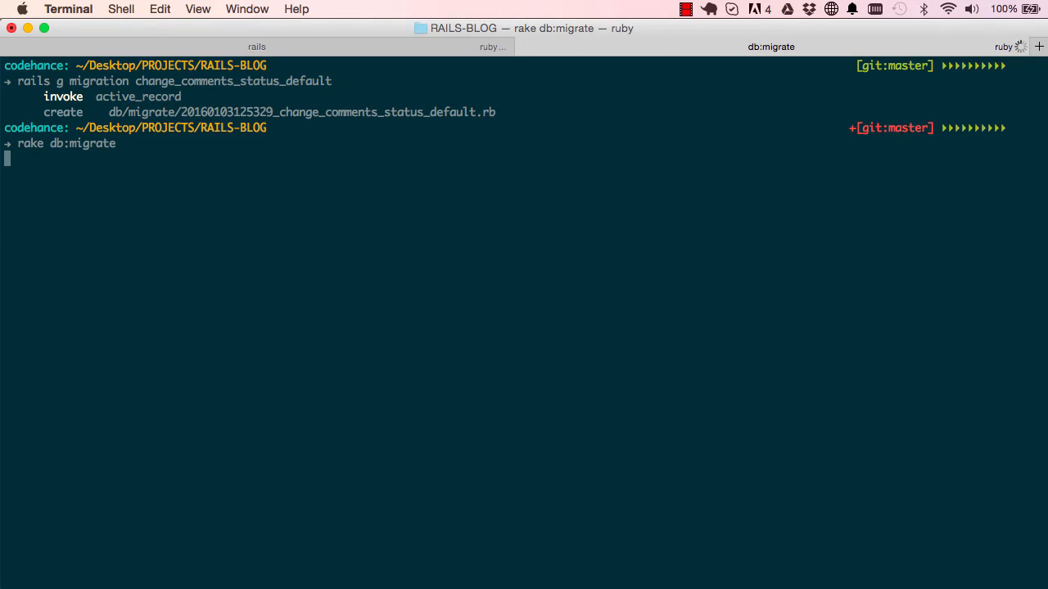
- Complete rake db:migrate so the comments status column defaults to 'f'
key("Return")
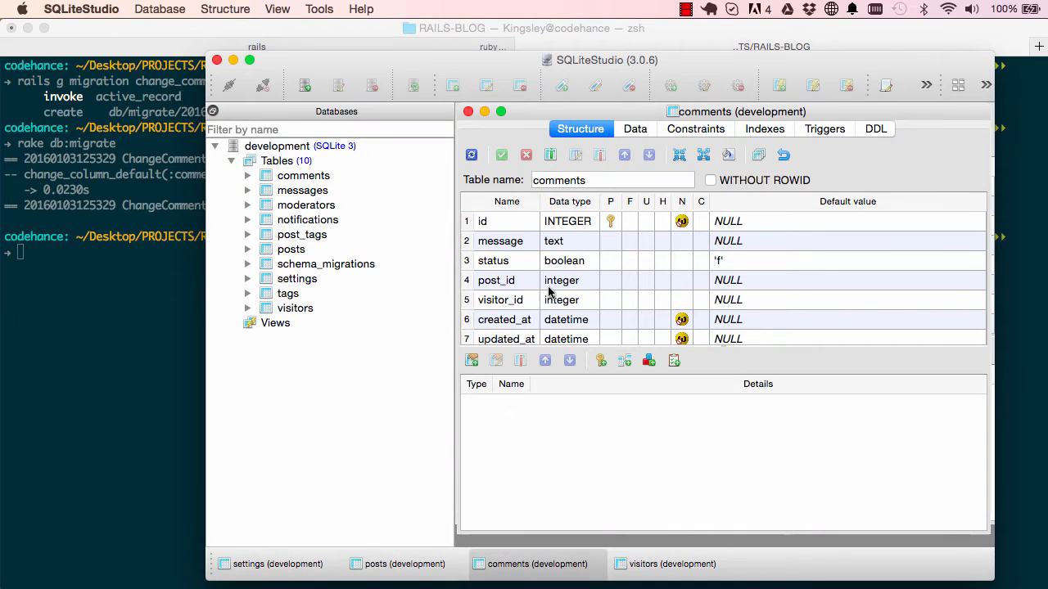
mouse_move(720, 262)
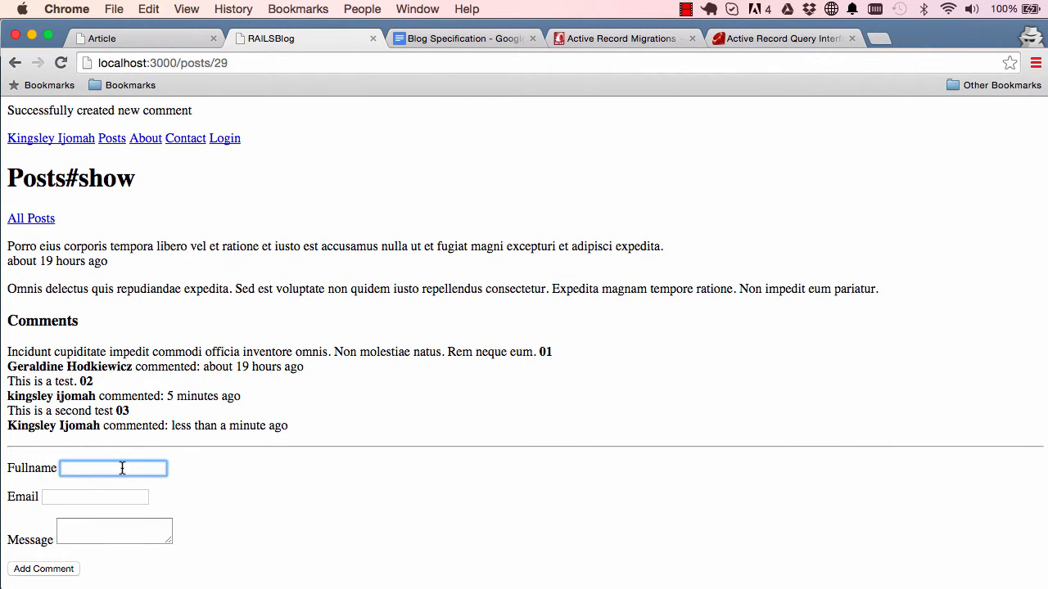
- Post a comment named 'dude again' with message 'This is the third', checking the visitors table midway
type("dude again")
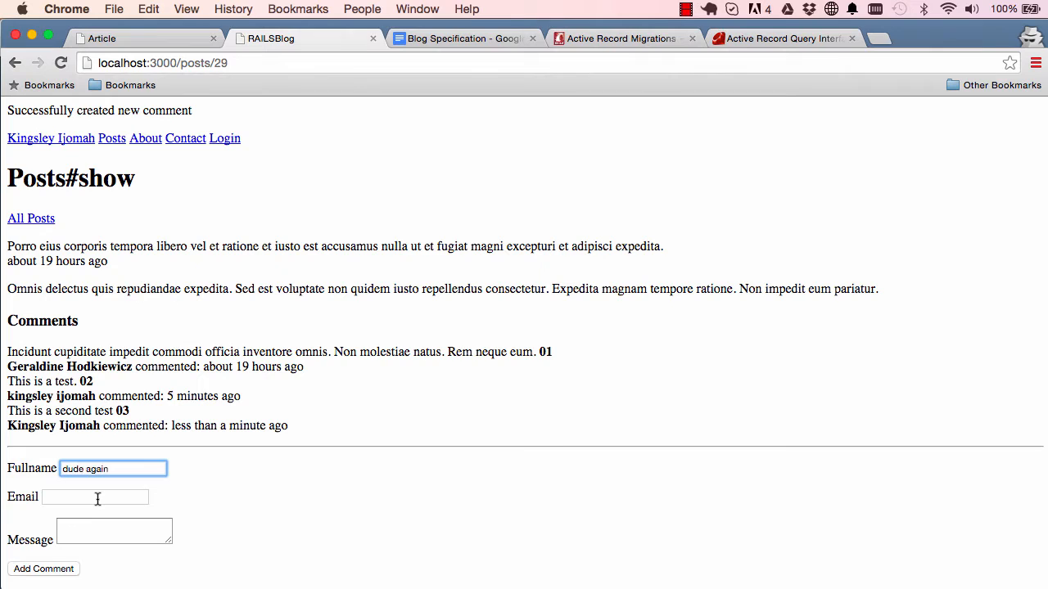
left_click(94, 497)
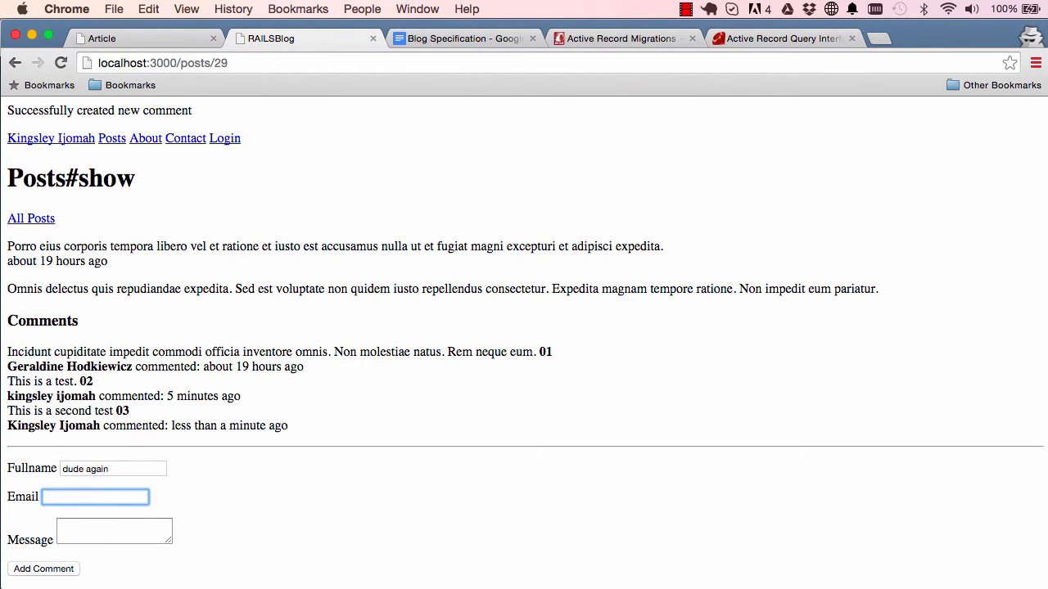
left_click(671, 563)
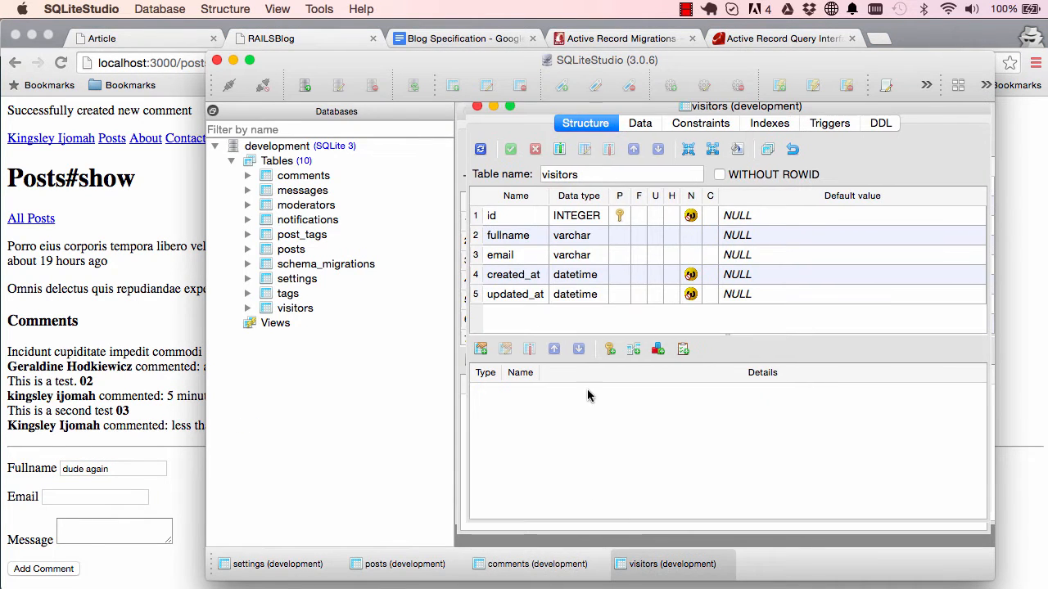
left_click(640, 123)
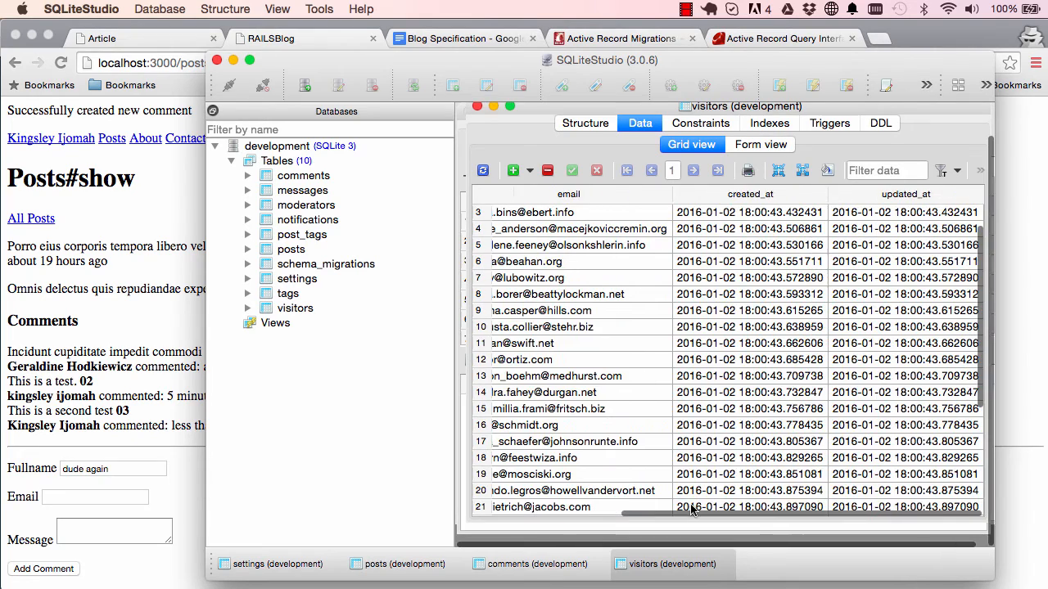
scroll("left", 3)
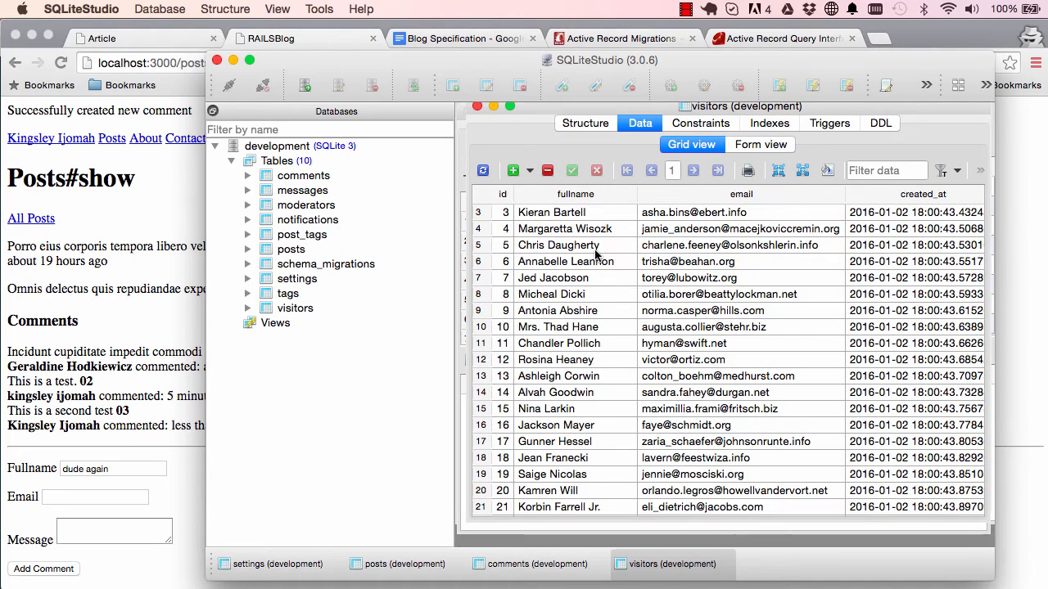
left_click(483, 170)
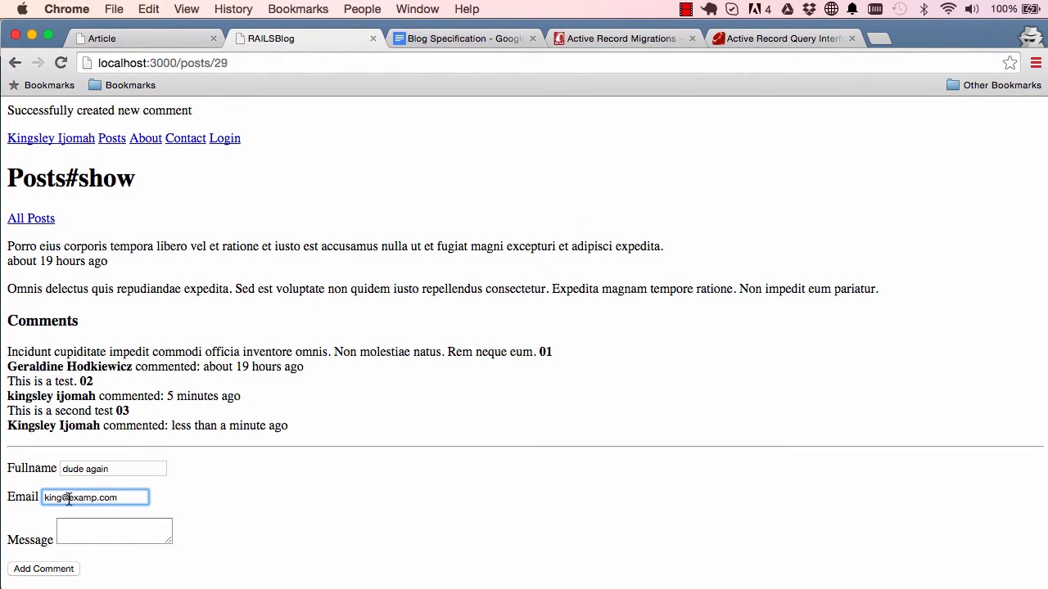
type("This sj the")
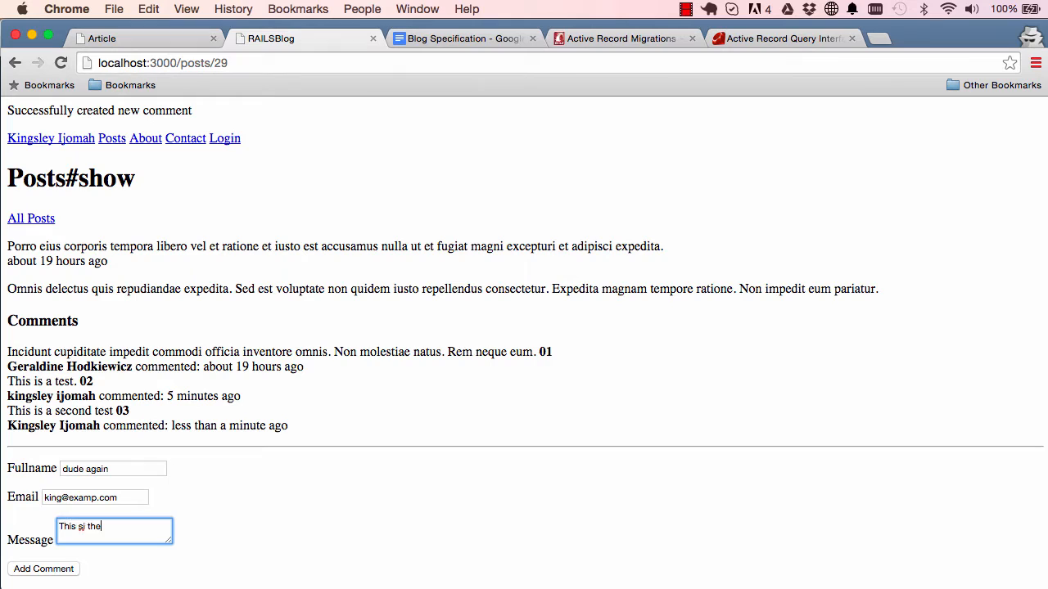
type("This is the third test")
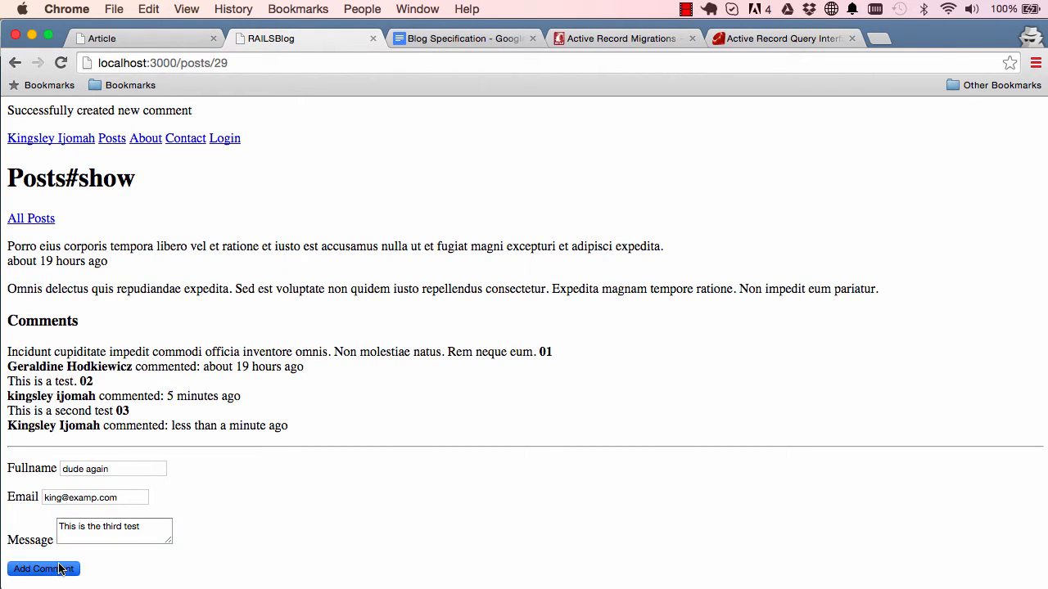
left_click(44, 569)
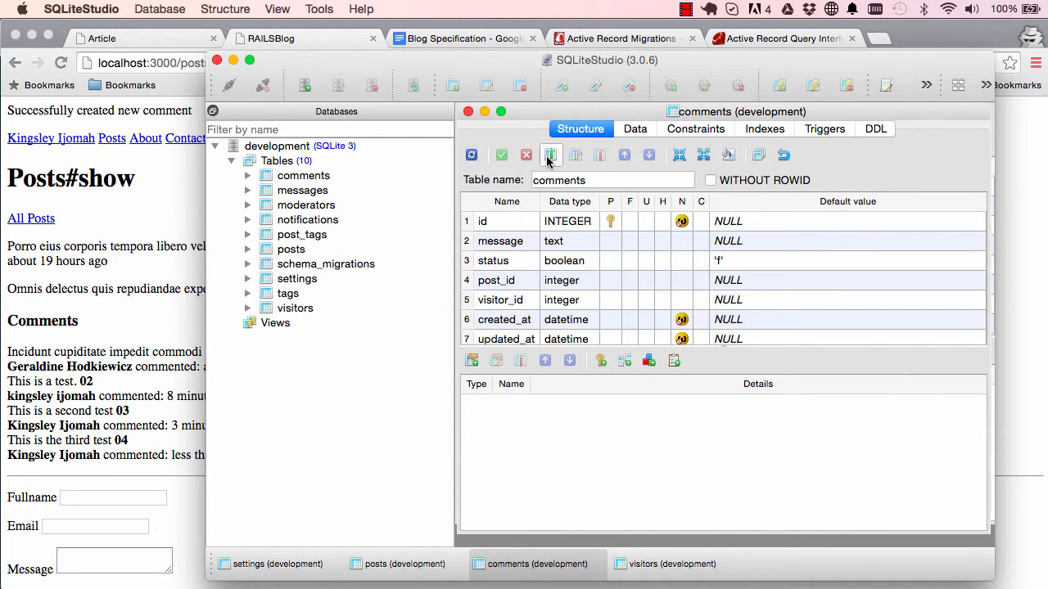
- In the comments table data, set the newest rows' NULL status to f
left_click(635, 128)
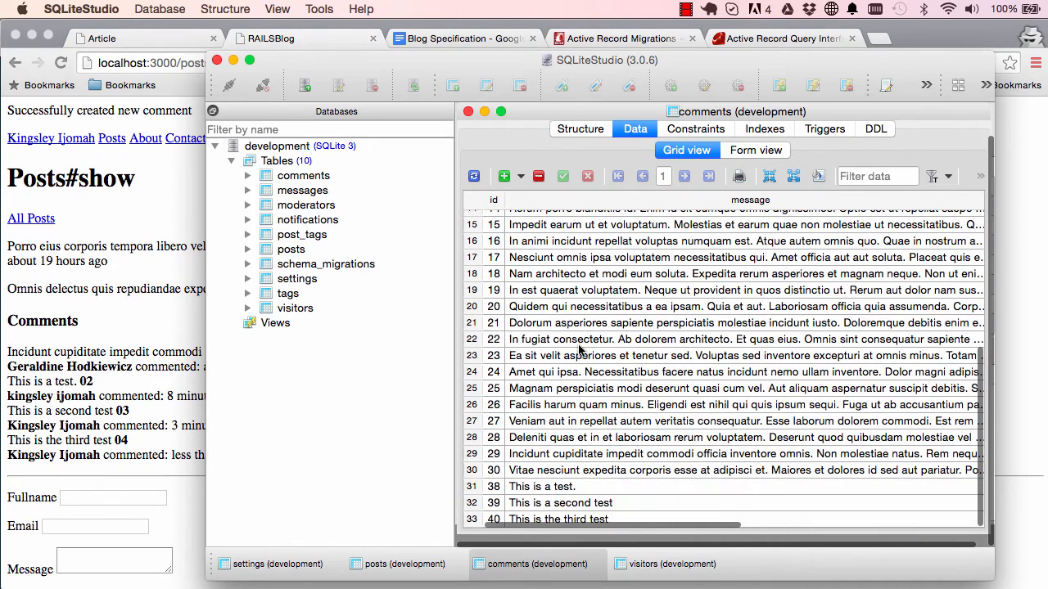
scroll("right", 3)
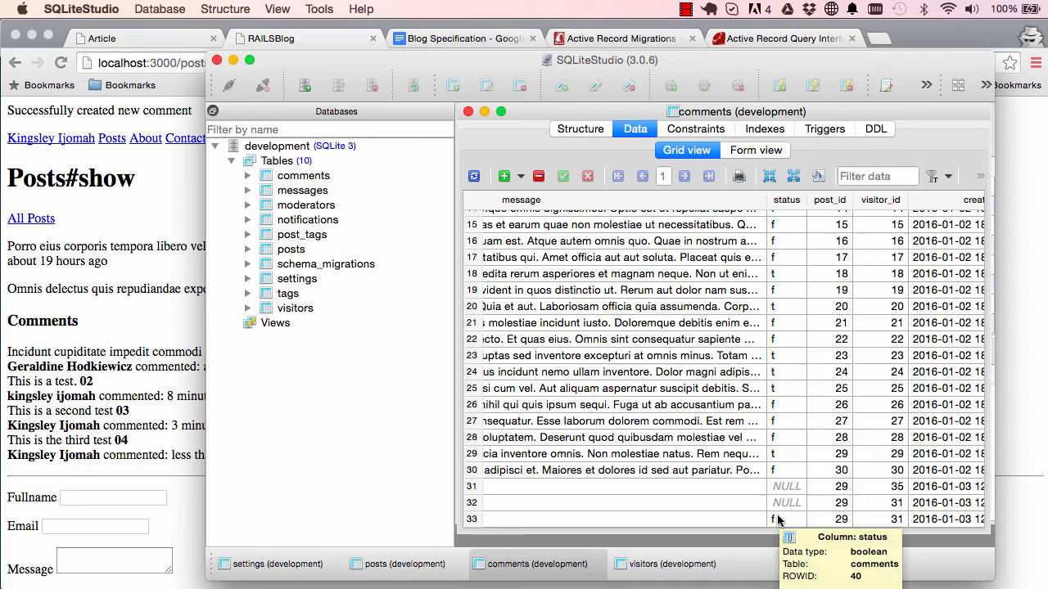
left_click(786, 503)
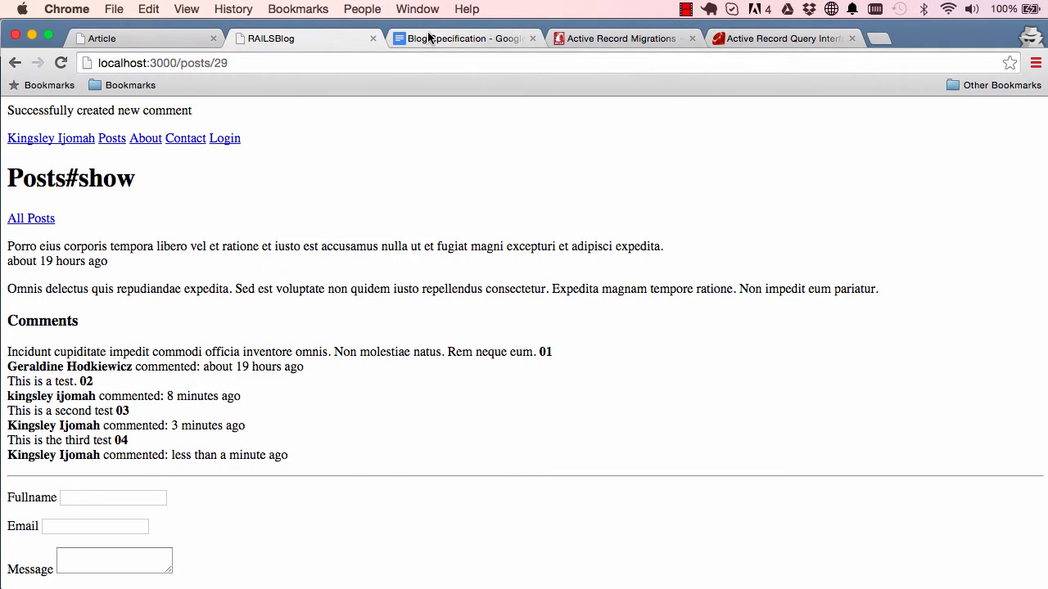
left_click(465, 39)
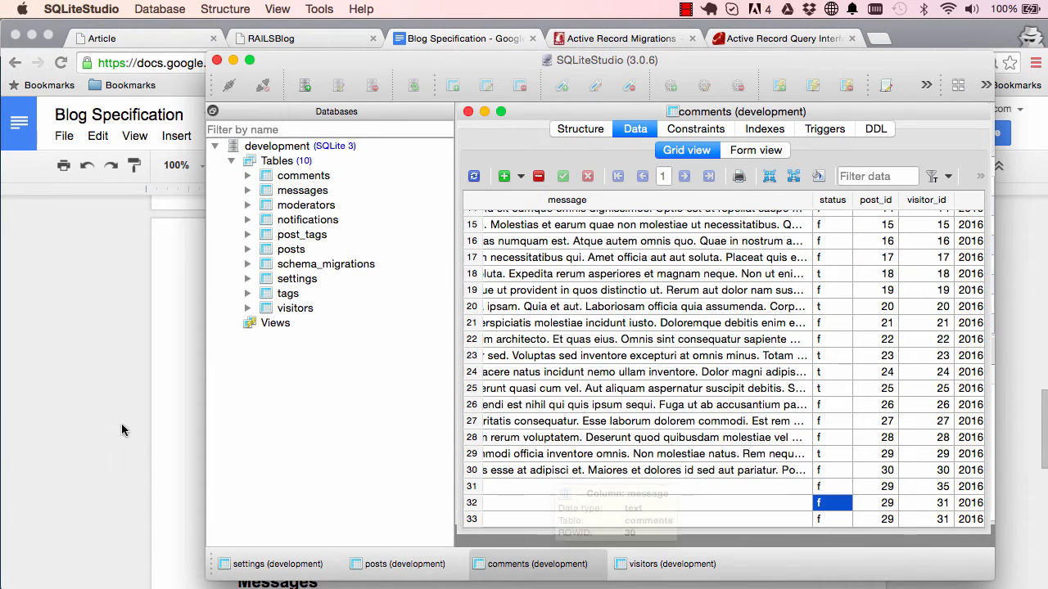
- Check the Blog Specification and the guide's Scopes section, then return to the RAILSBlog post page
left_click(463, 39)
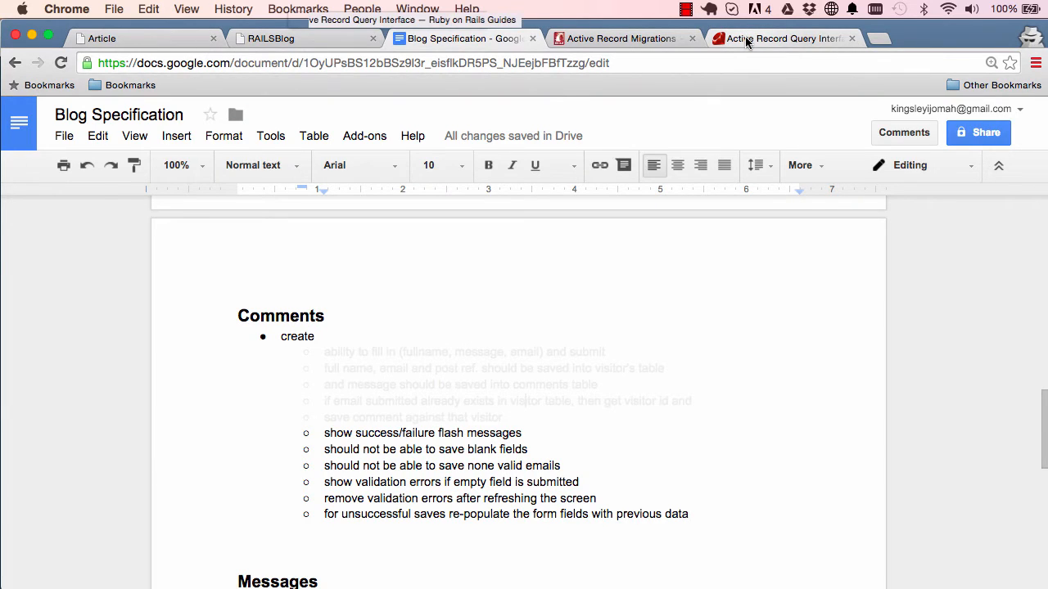
left_click(782, 38)
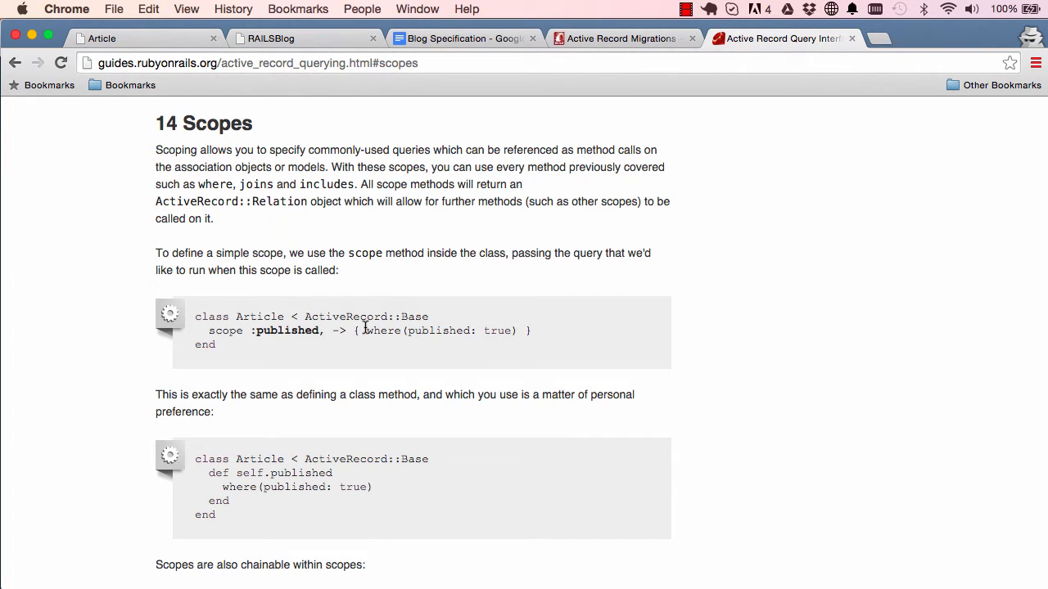
mouse_move(309, 188)
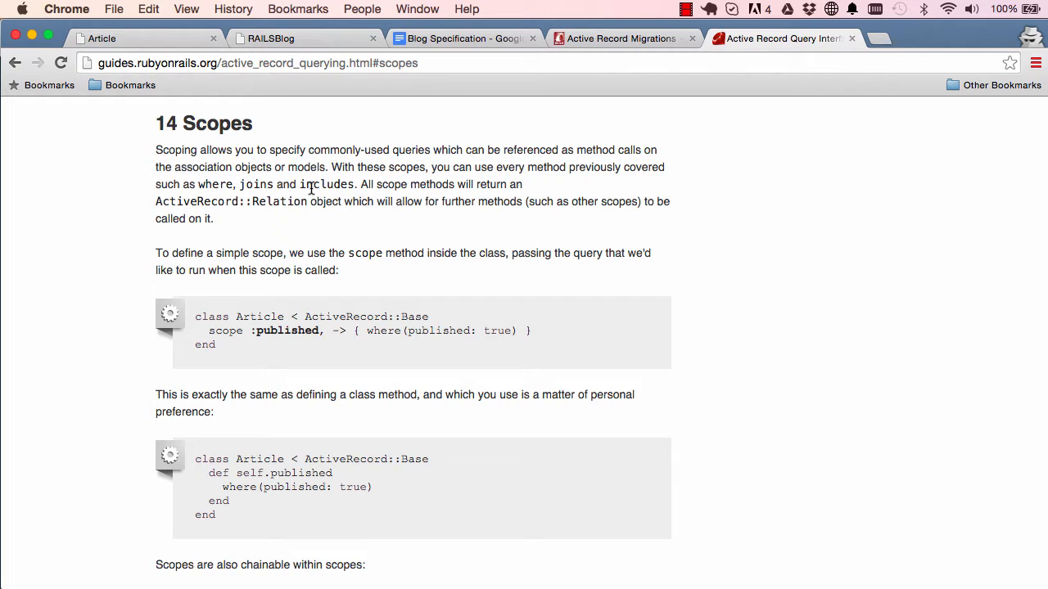
left_click(144, 38)
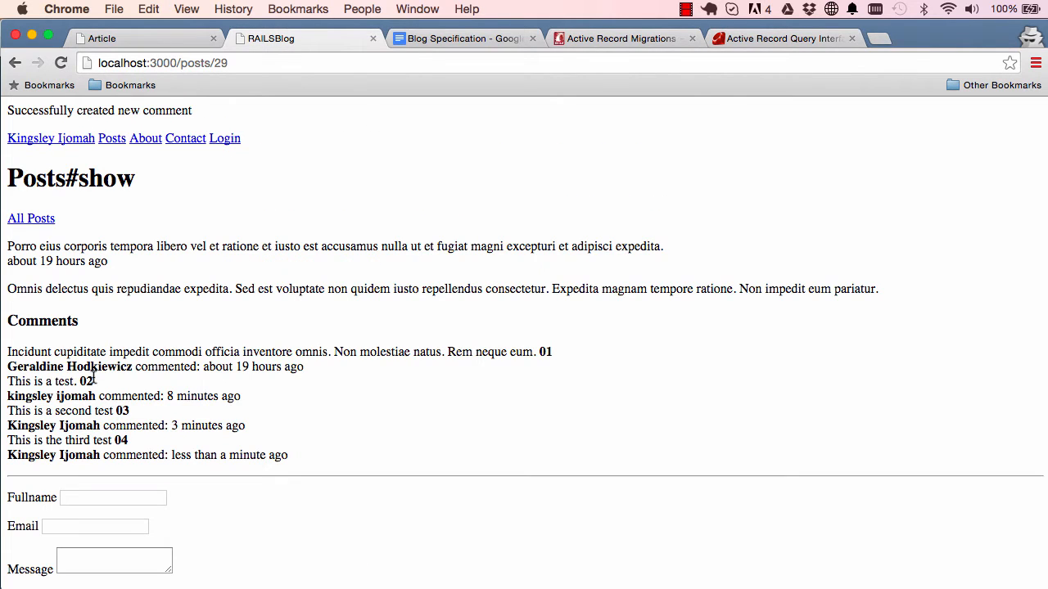
mouse_move(99, 410)
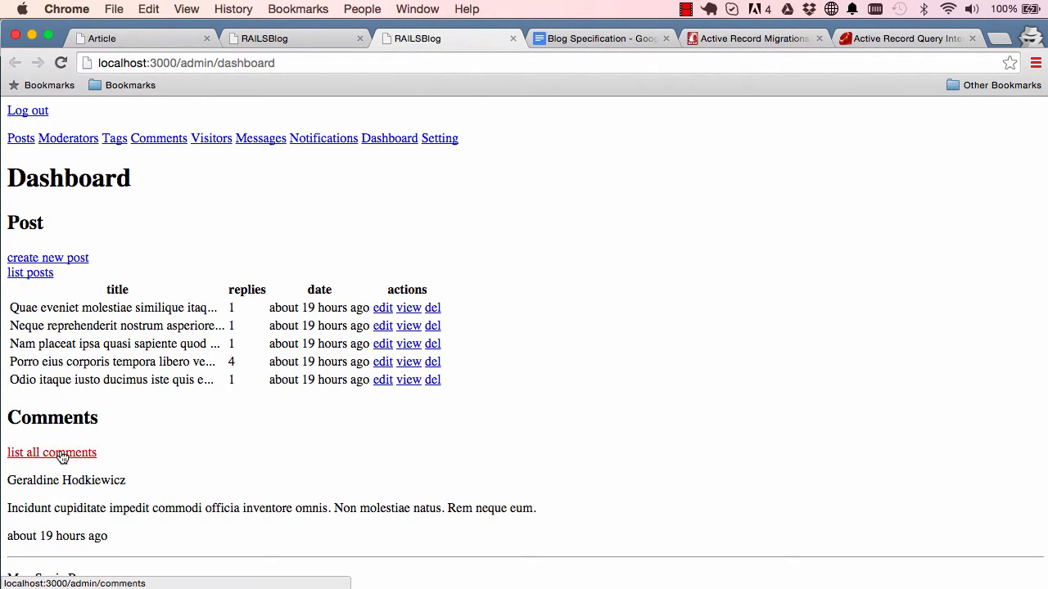
- List all comments in the admin dashboard filtered to Un-approved, then return to the Scopes guide
left_click(51, 451)
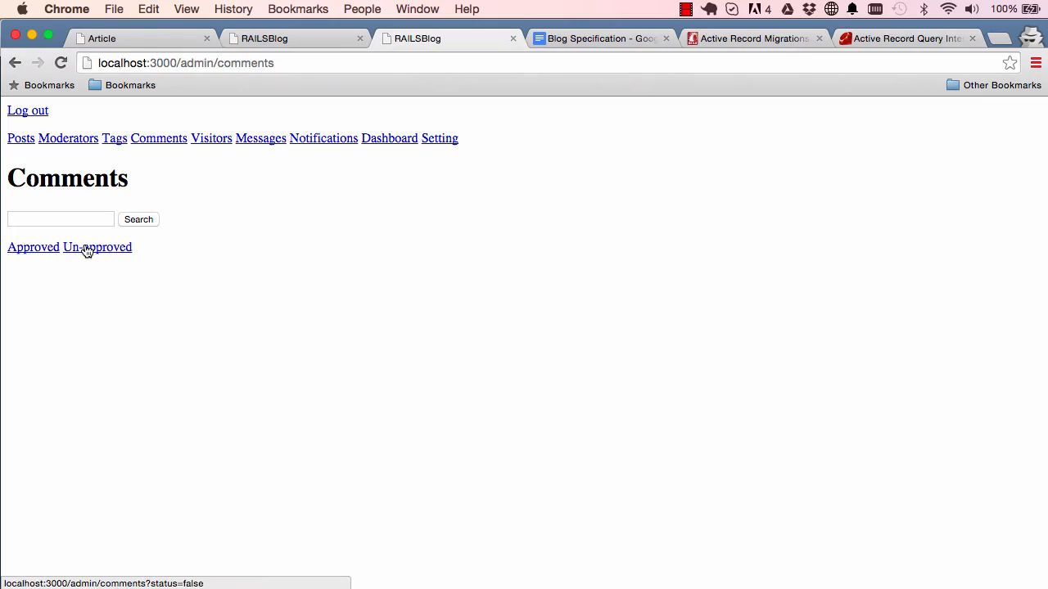
left_click(96, 246)
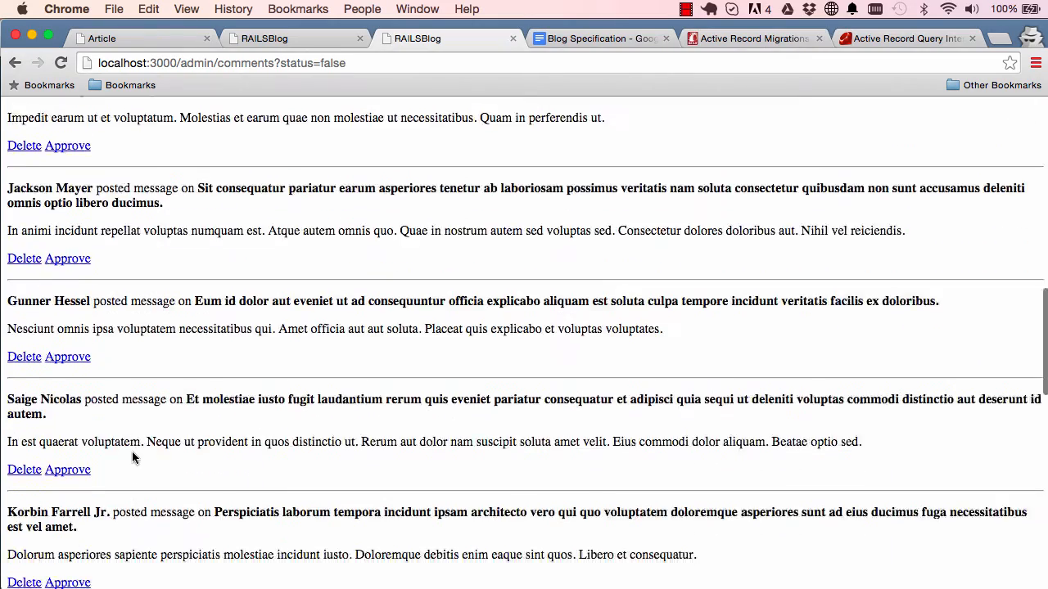
scroll("down", 3)
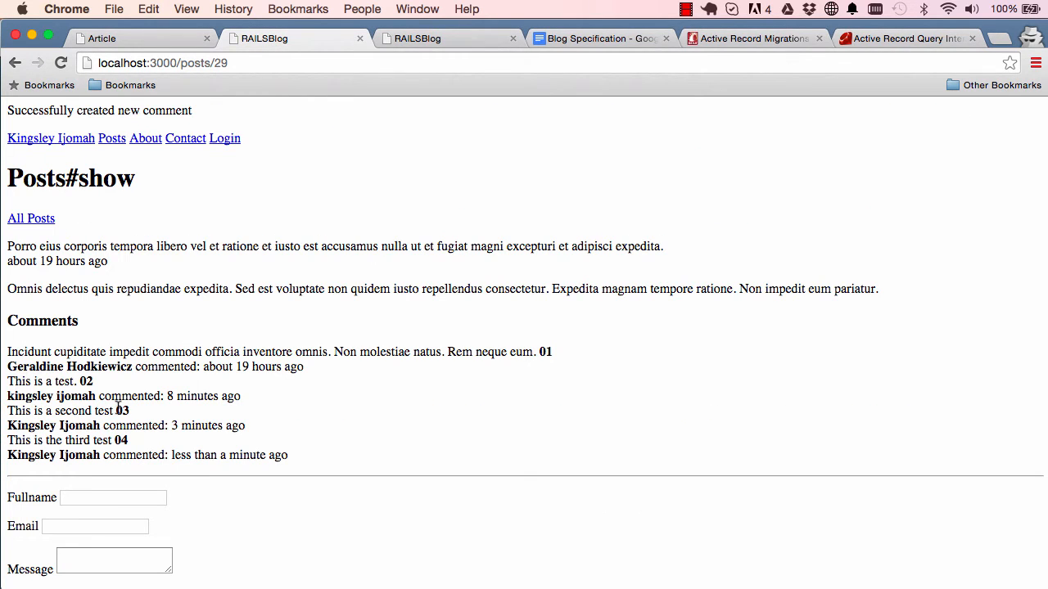
left_click(906, 38)
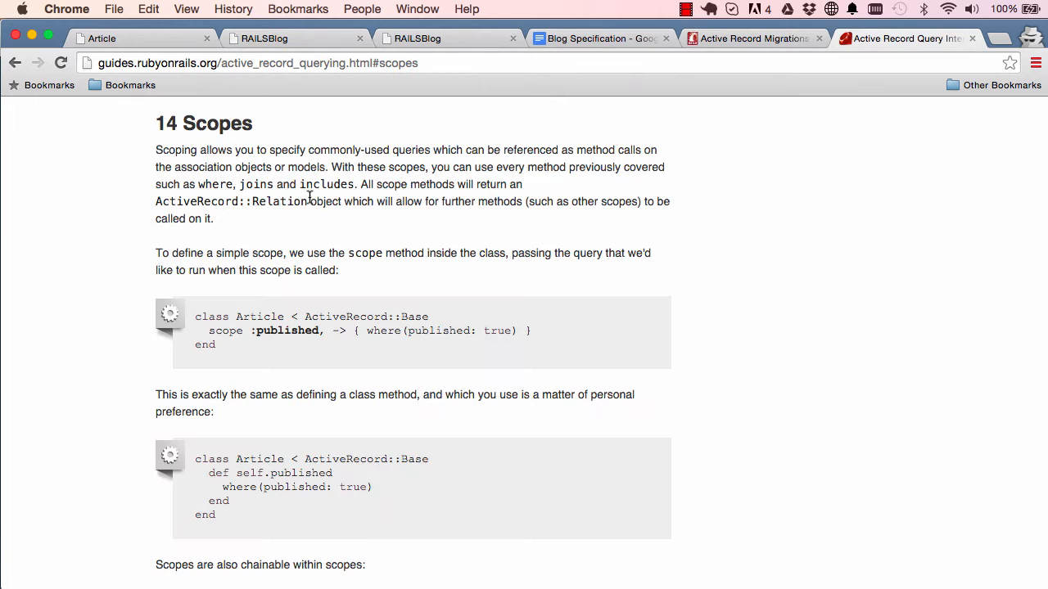
mouse_move(236, 334)
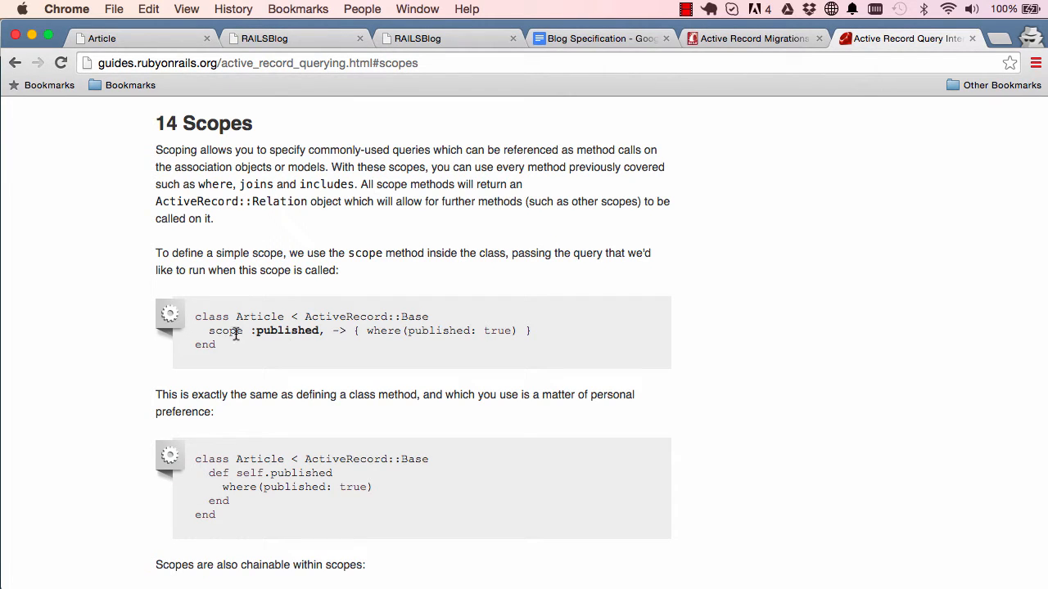
mouse_move(278, 333)
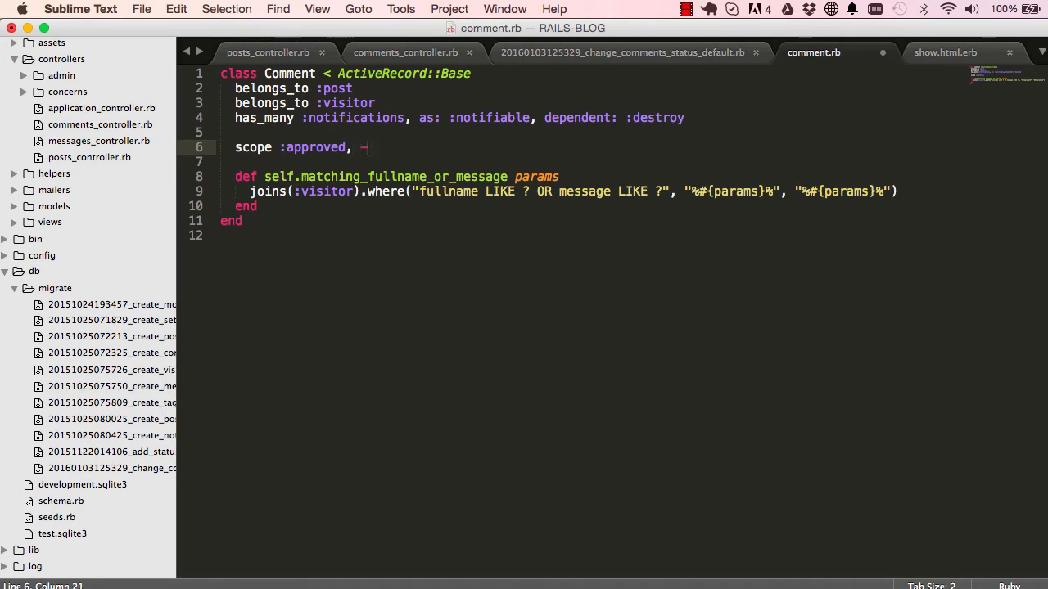
- Add scope :approved, -> { where status: true } to comment.rb
type("-> { w")
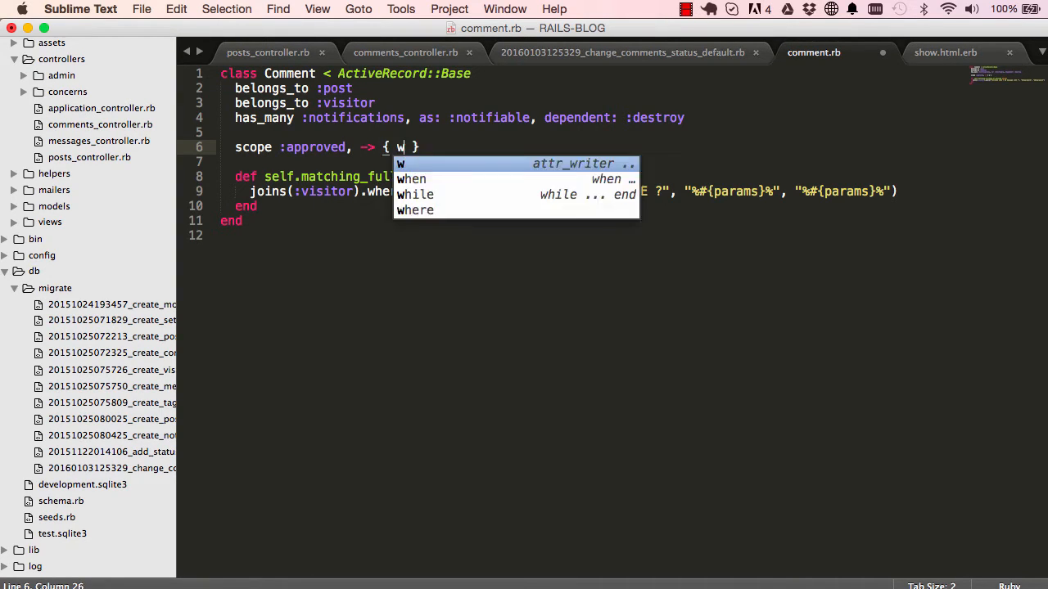
type("here stat")
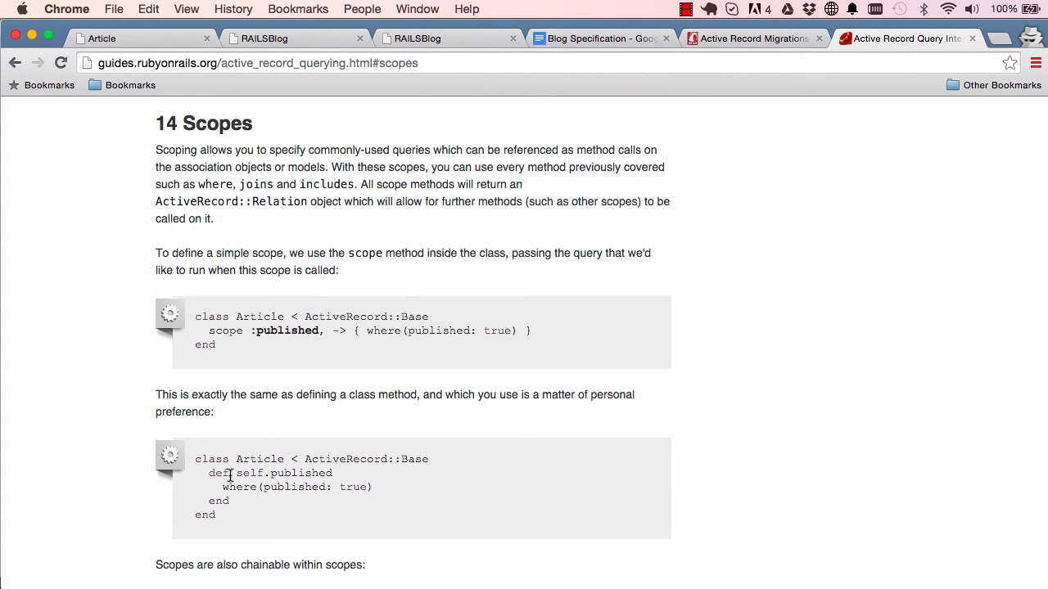
mouse_move(297, 500)
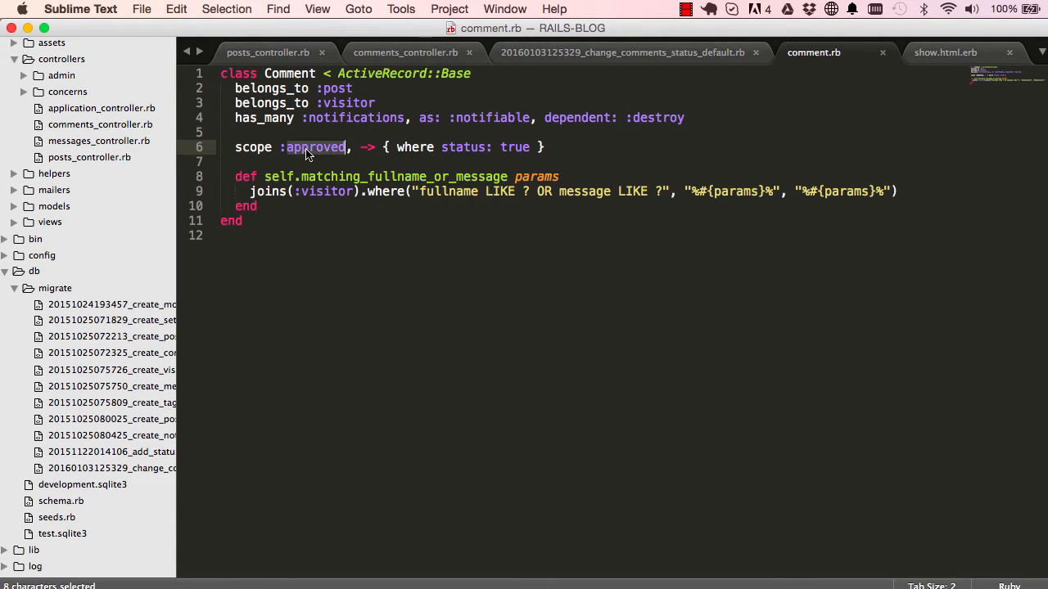
left_click(946, 52)
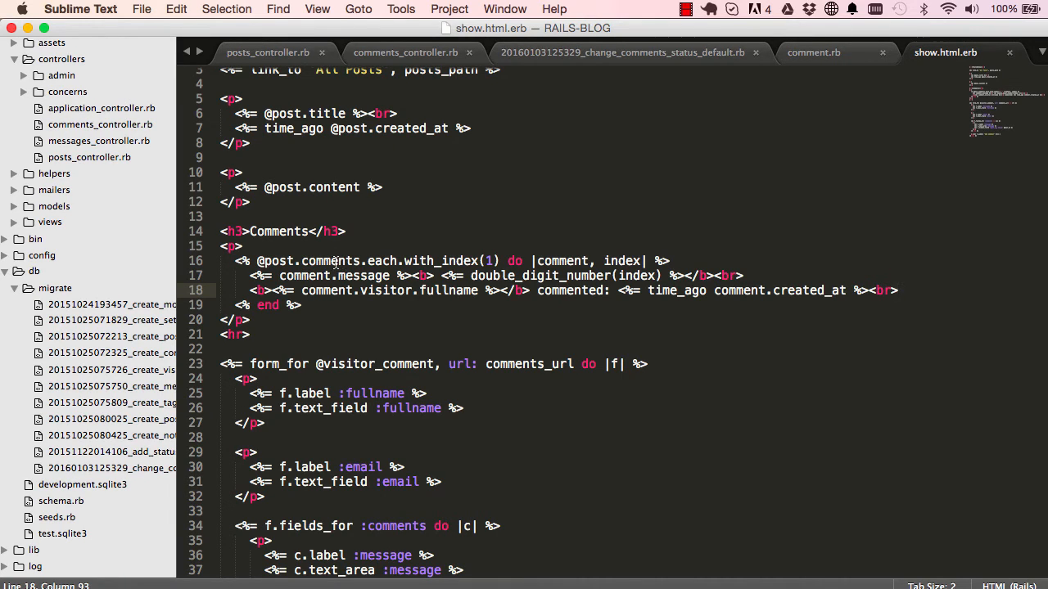
type("approved")
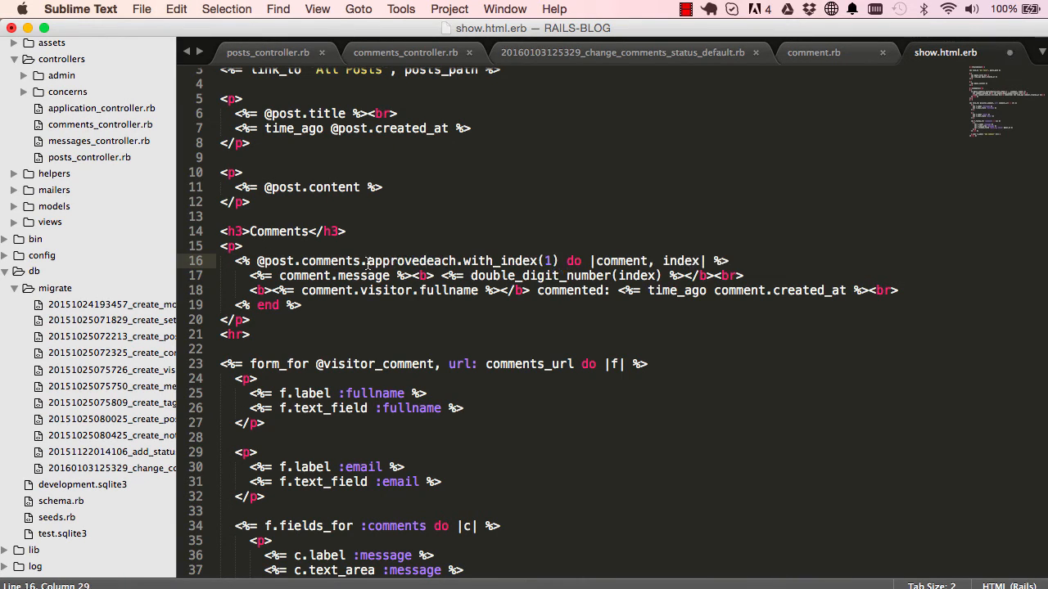
type(".")
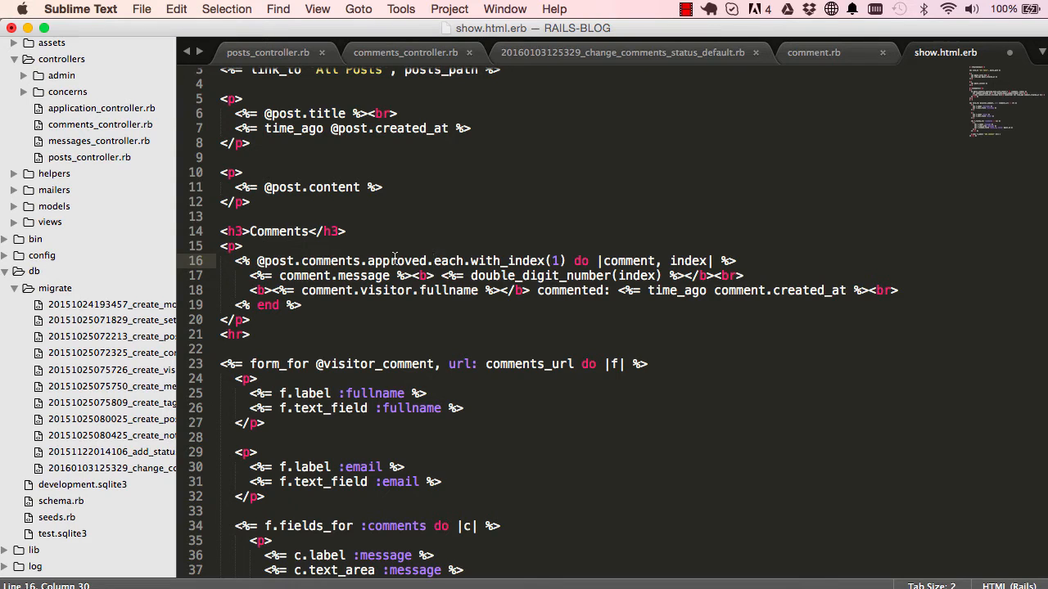
key("cmd+s")
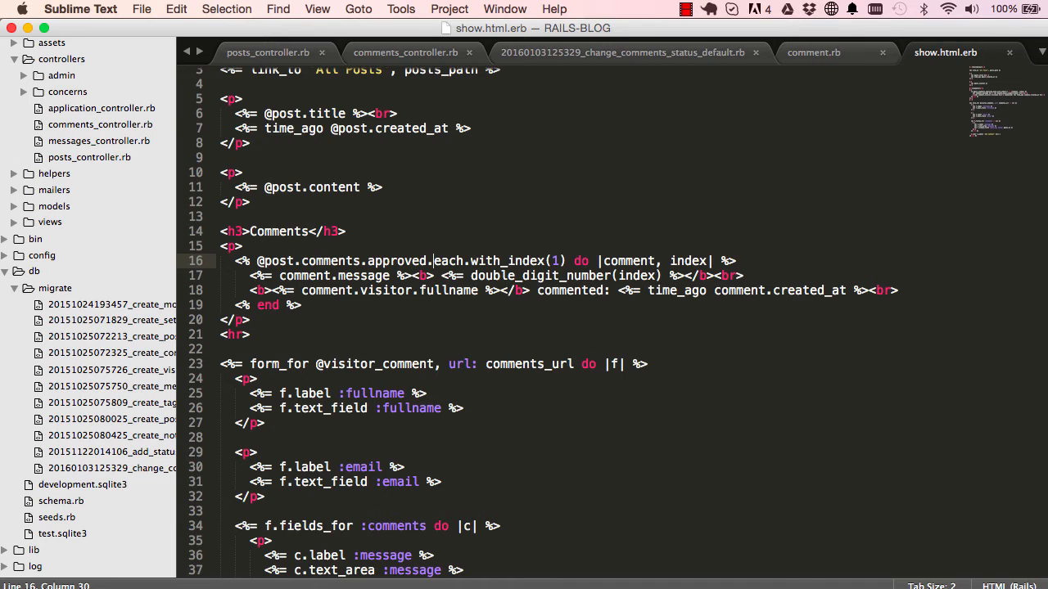
- In post.rb, start a :published scope with a where lambda
left_click(267, 52)
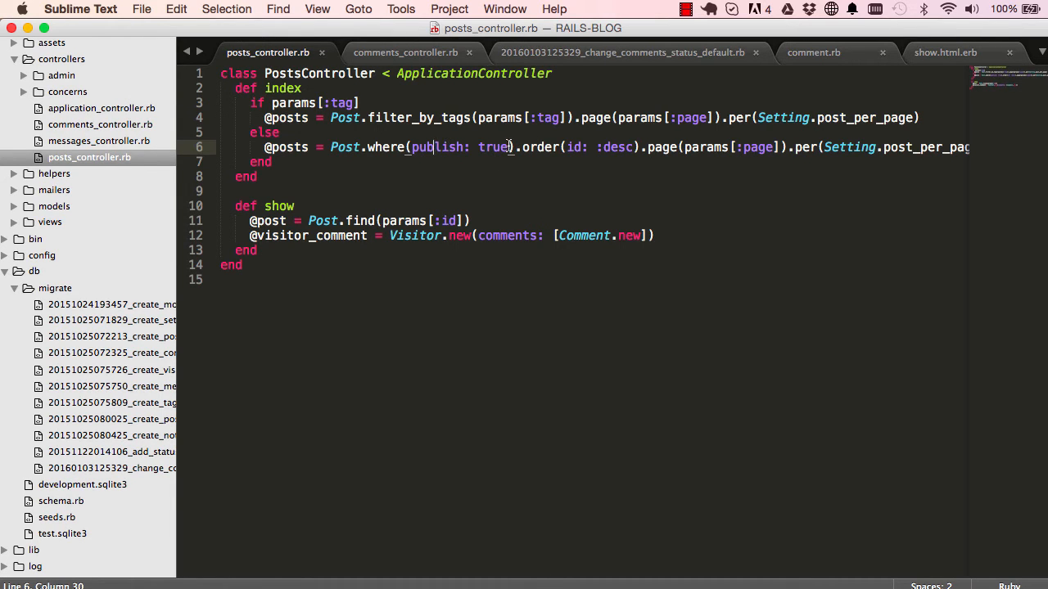
type("model pos")
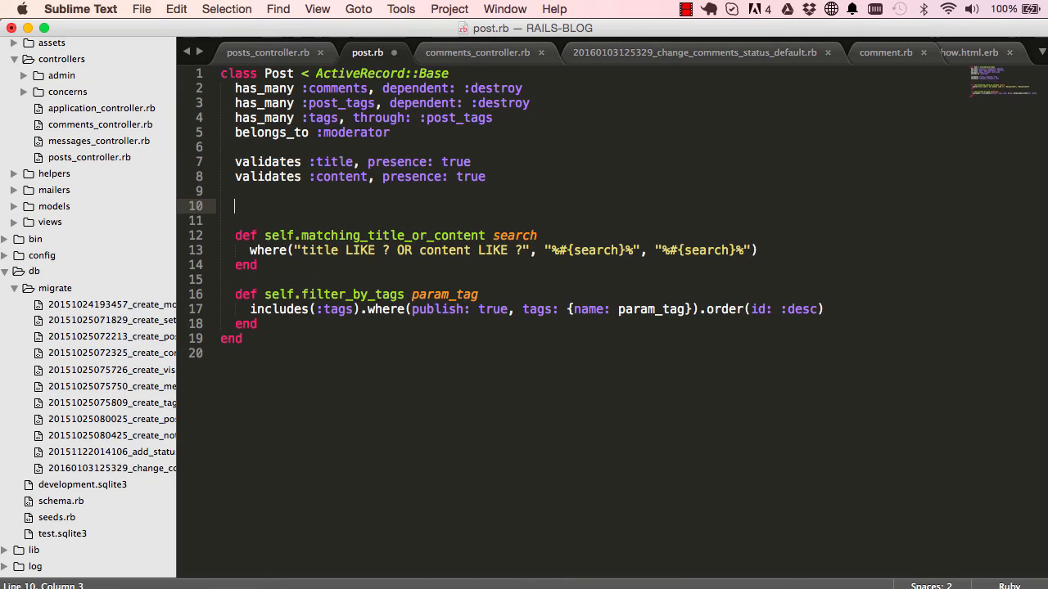
type("scope")
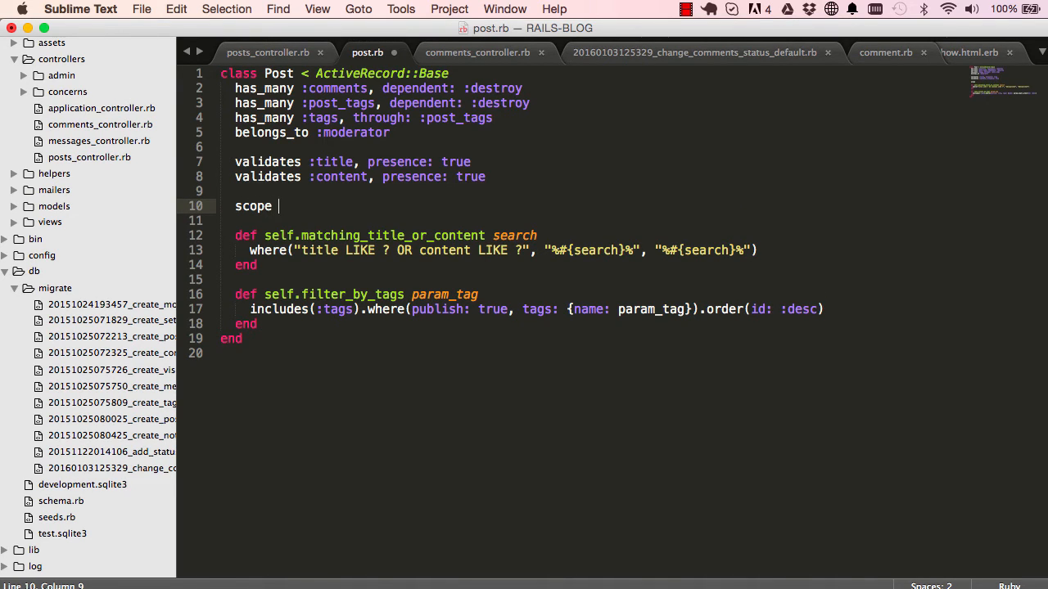
type(":published, -> {")
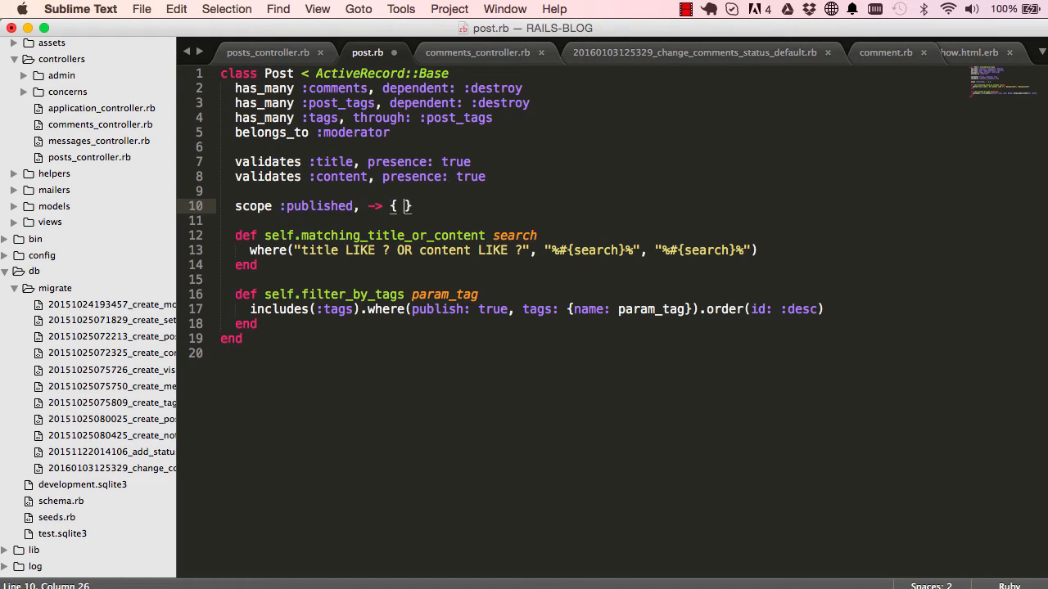
type("where")
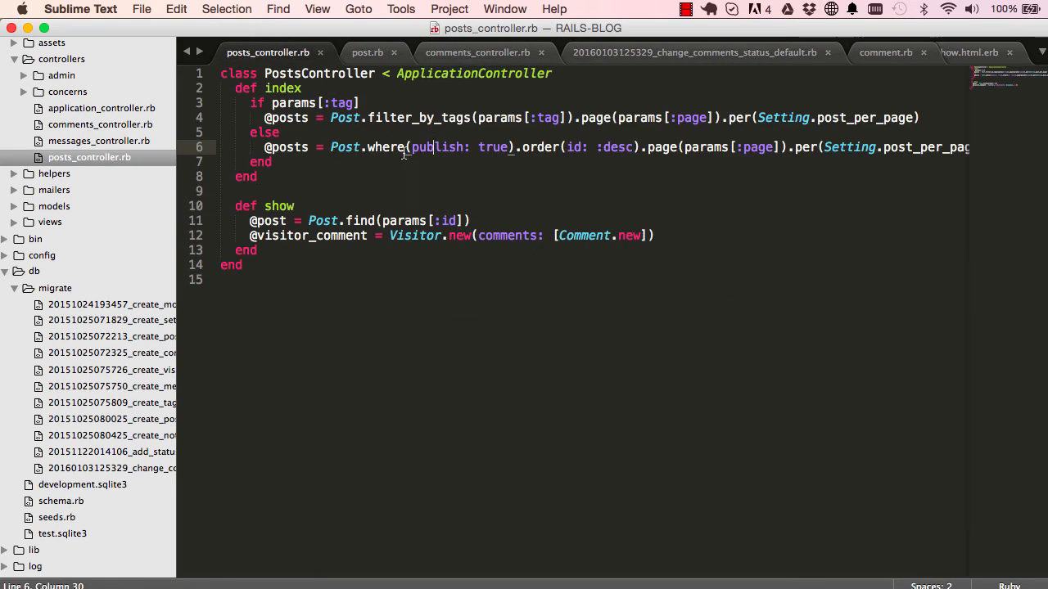
- Move the ordered published query from PostsController#index into the scope and save the controller
left_click_drag(438, 147, 644, 147)
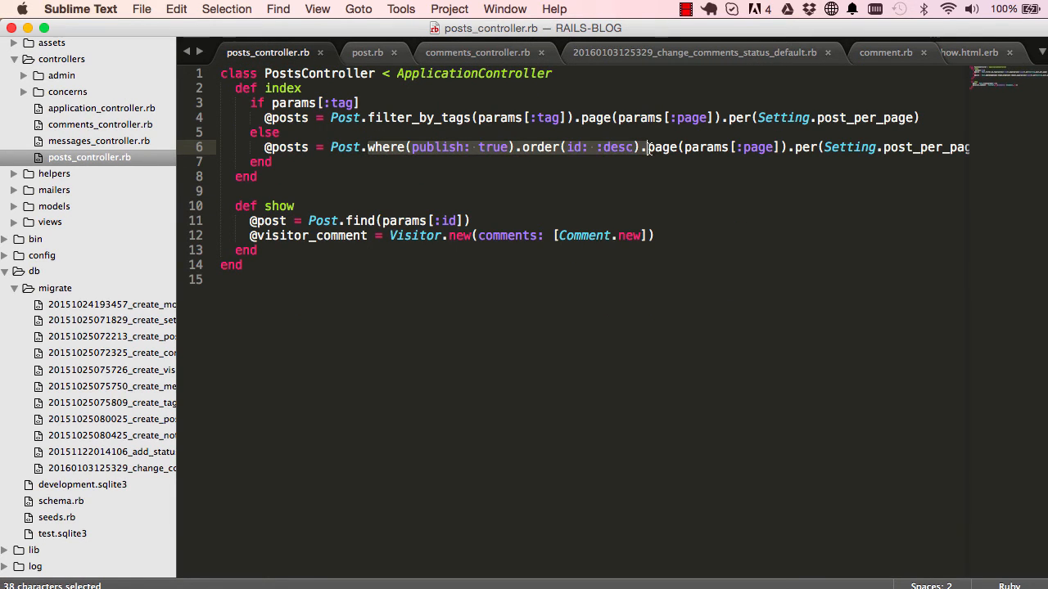
left_click(367, 52)
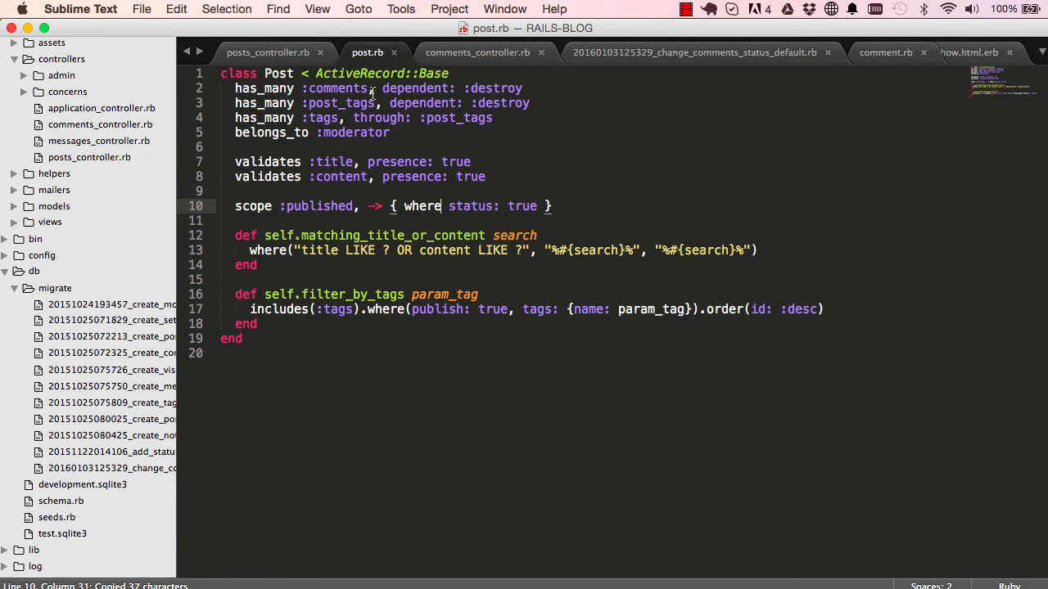
left_click_drag(405, 206, 538, 205)
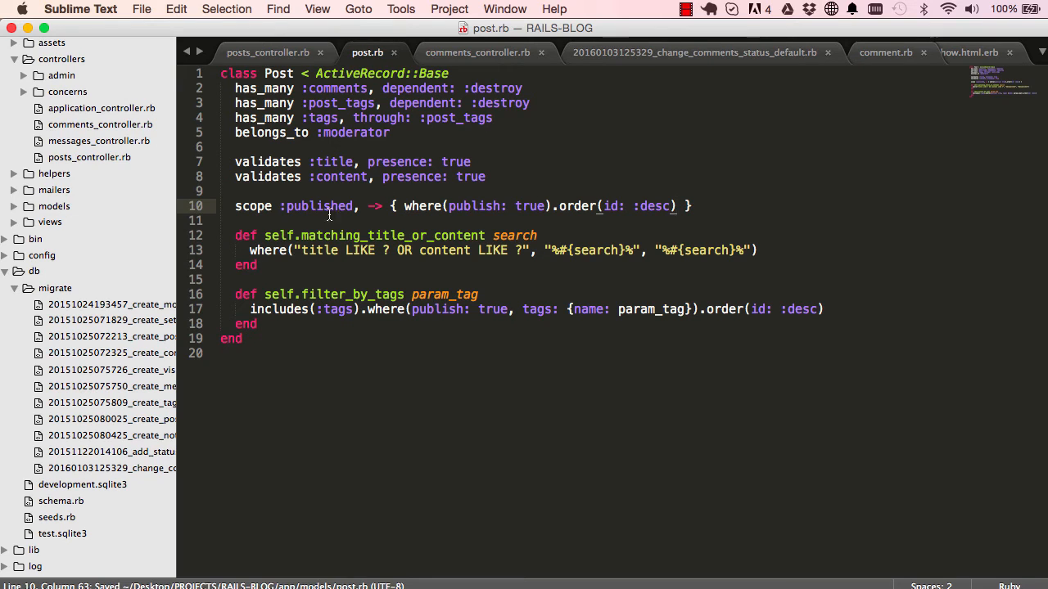
left_click(477, 52)
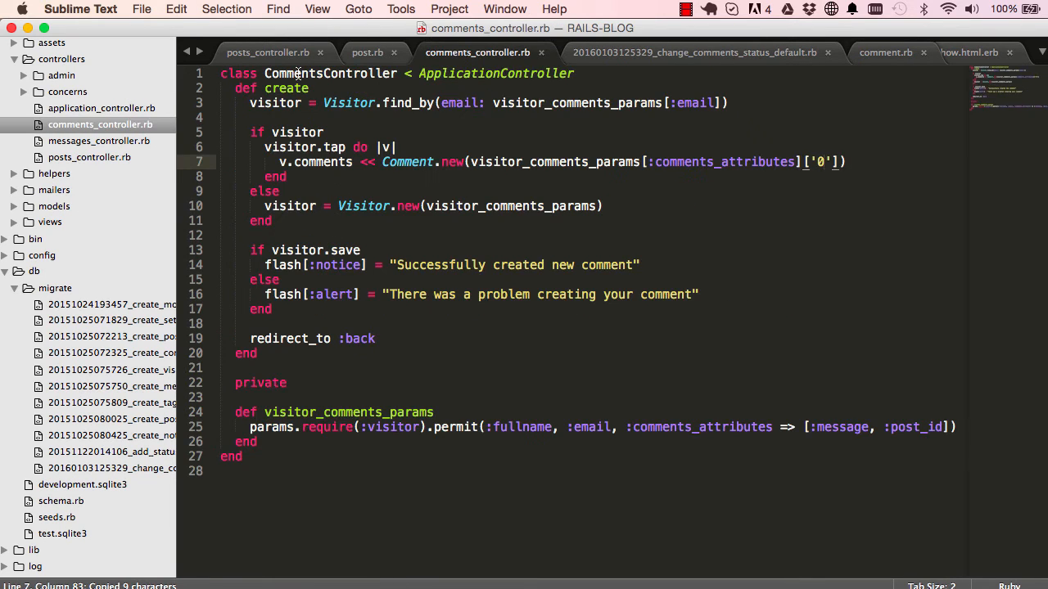
left_click(268, 52)
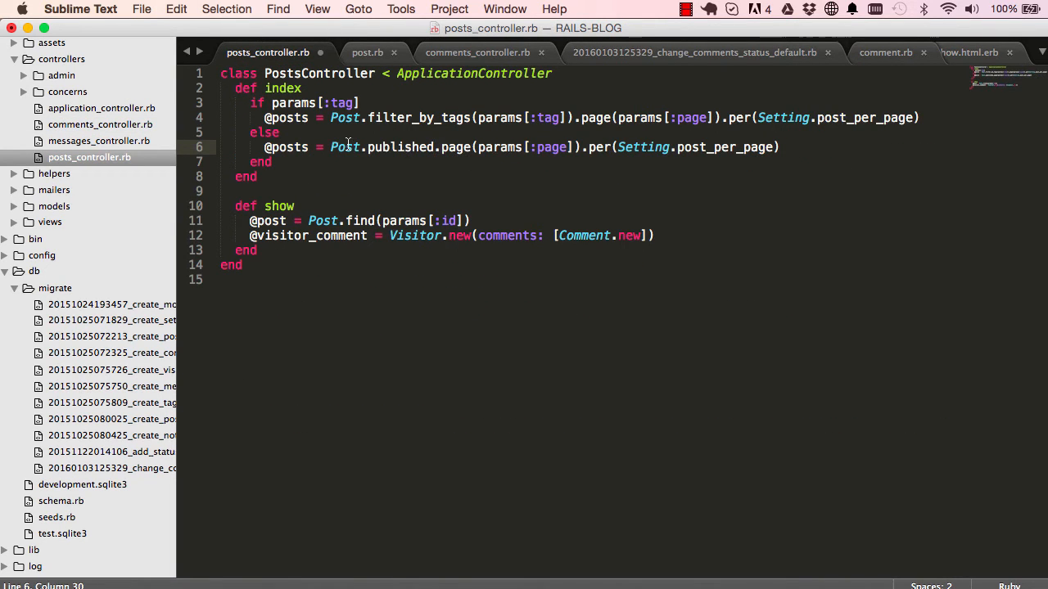
key("cmd+s")
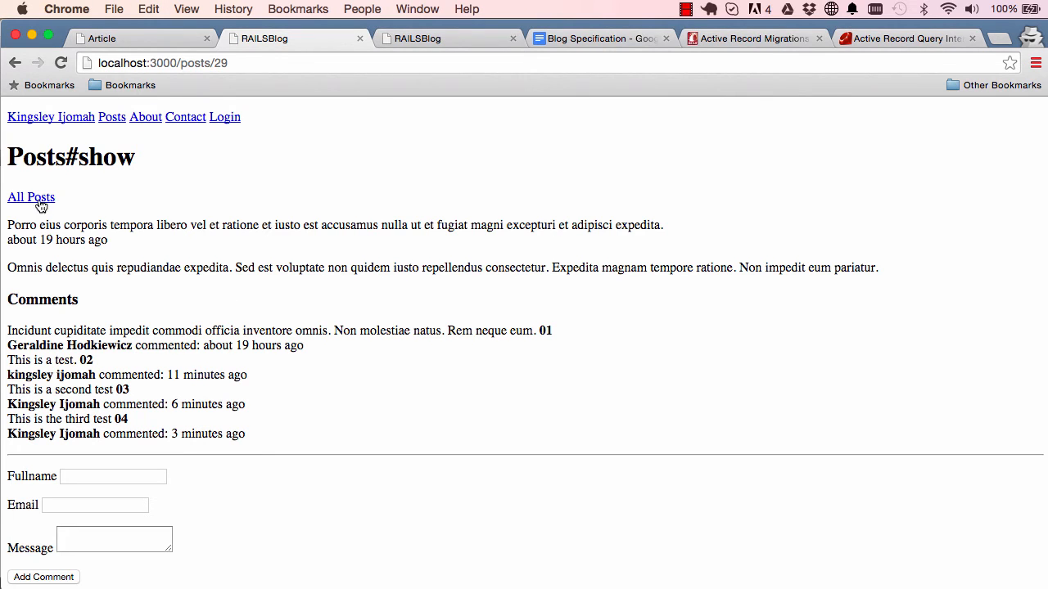
mouse_move(113, 143)
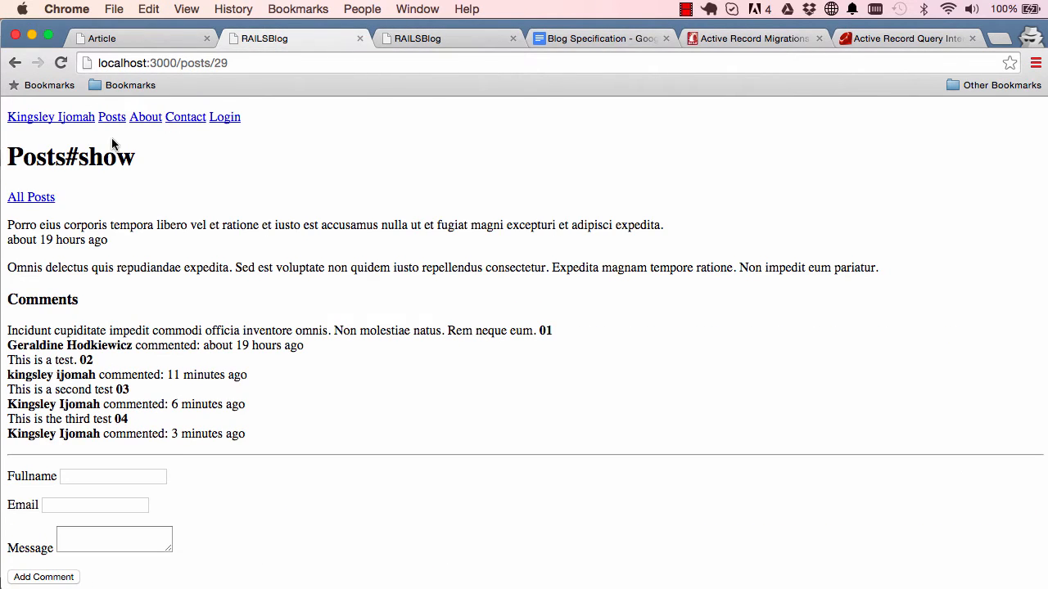
- Follow the All Posts link and scroll through the published posts index
left_click(31, 197)
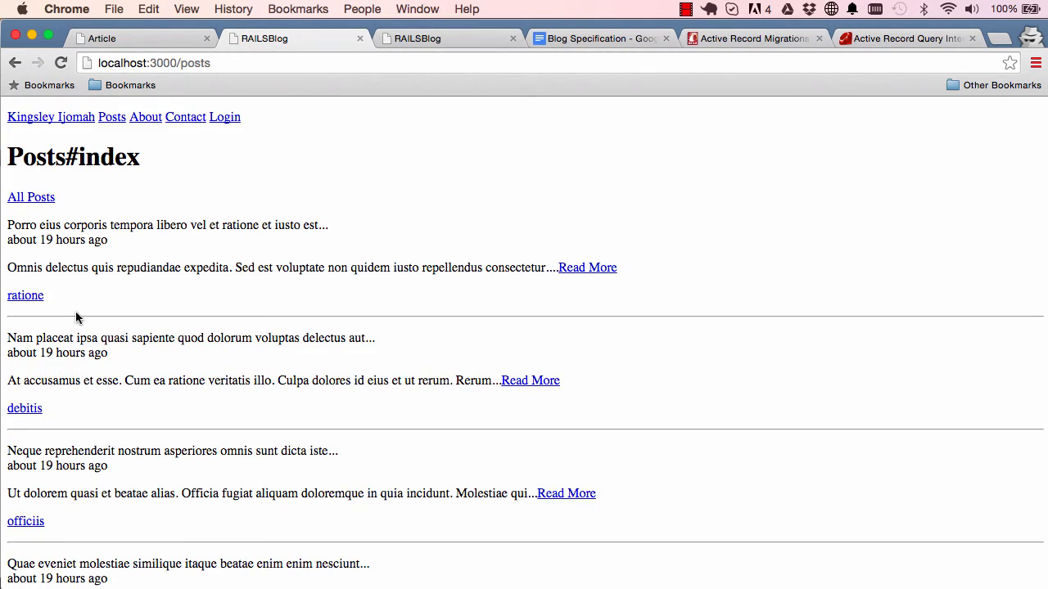
scroll("down", 3)
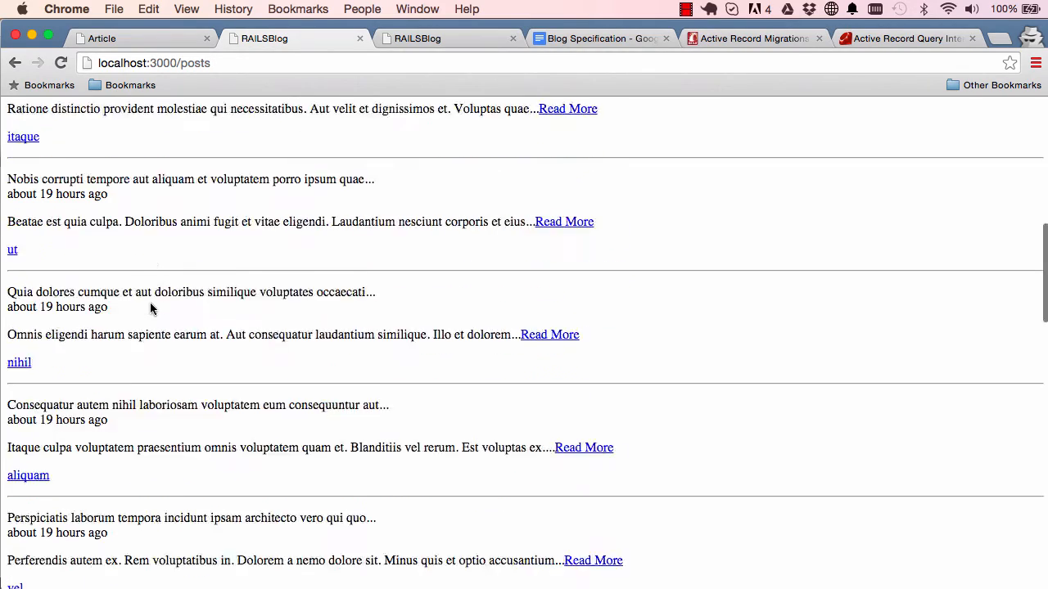
scroll("down", 3)
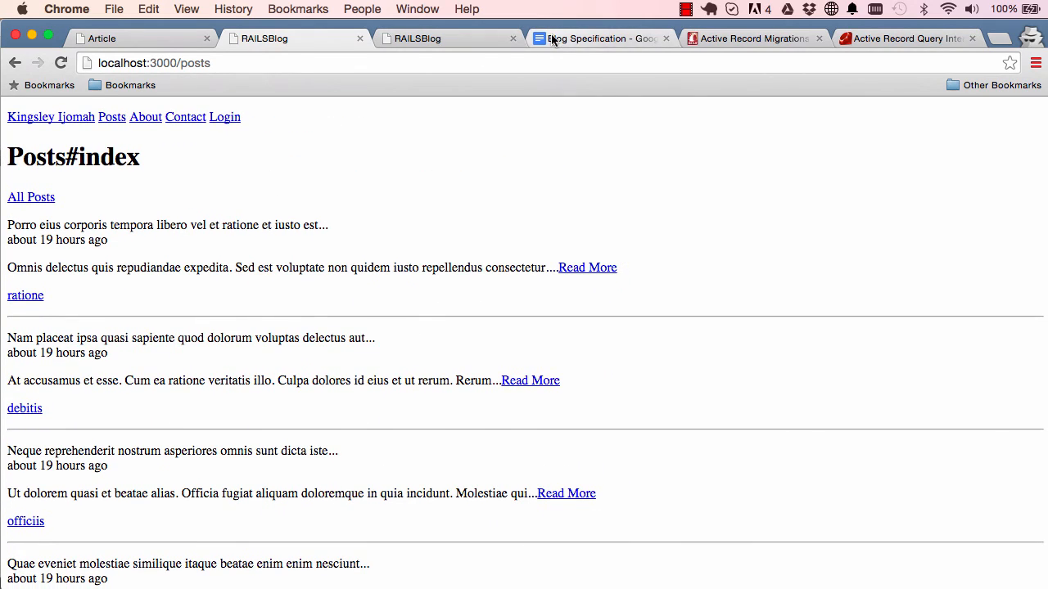
- Select 'failure' in the spec's Comments list, then switch to the Migrations guide's Changing Columns section
left_click(602, 38)
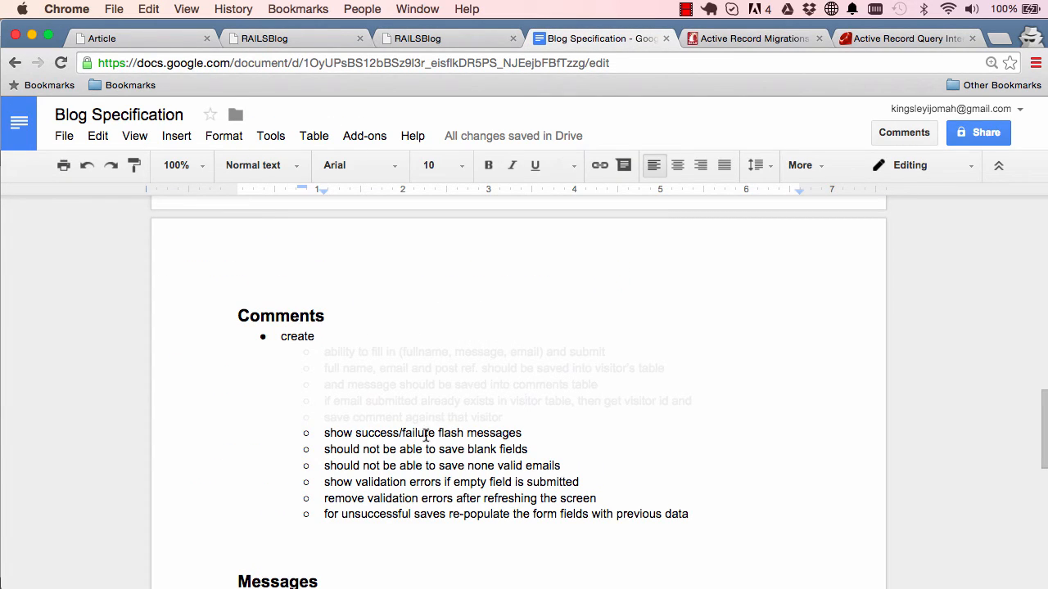
double_click(417, 433)
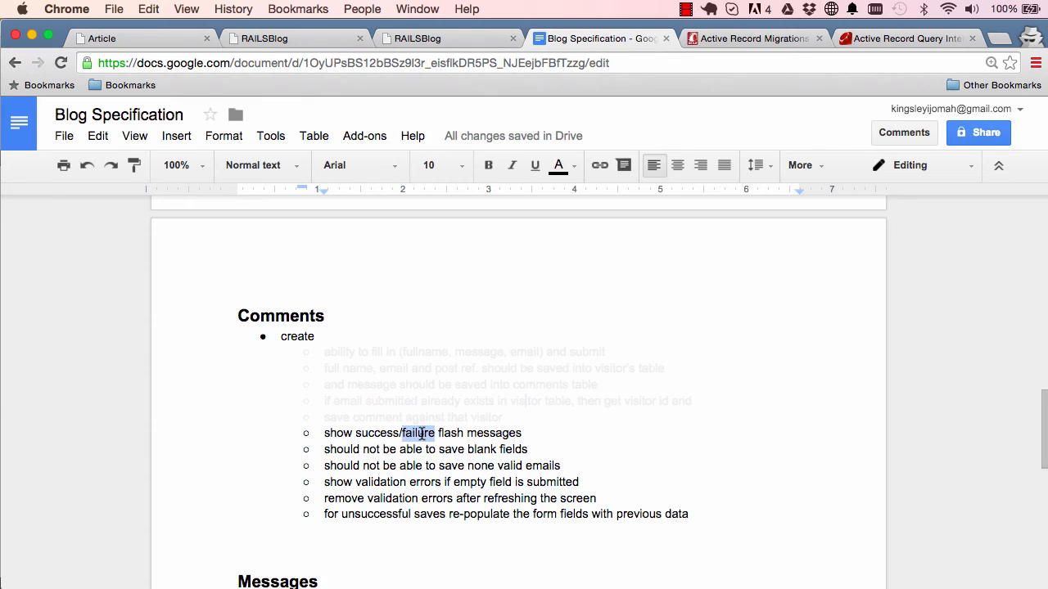
mouse_move(497, 449)
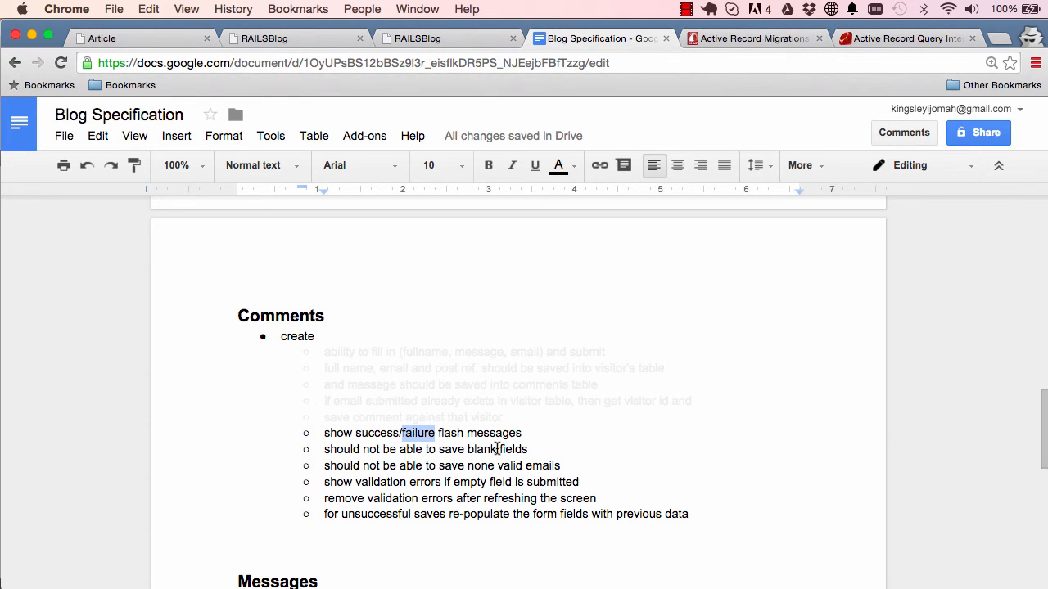
mouse_move(394, 442)
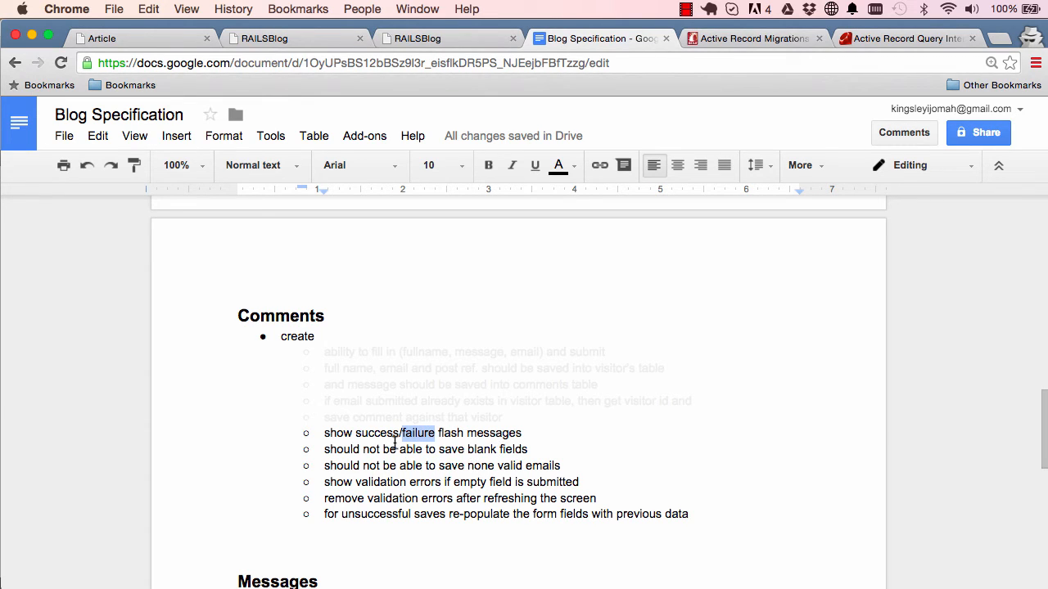
left_click(749, 38)
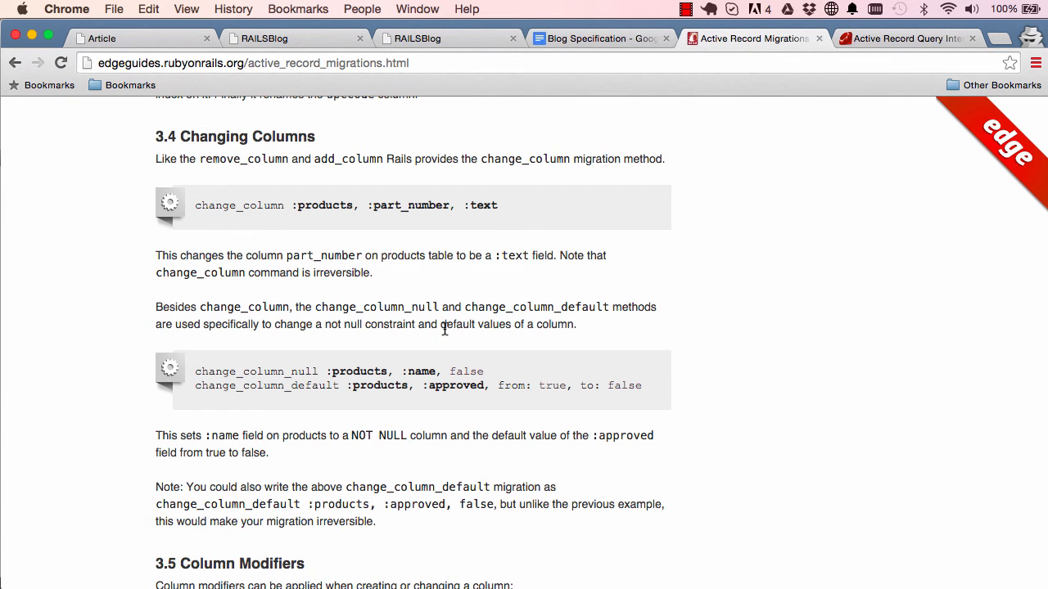
mouse_move(311, 412)
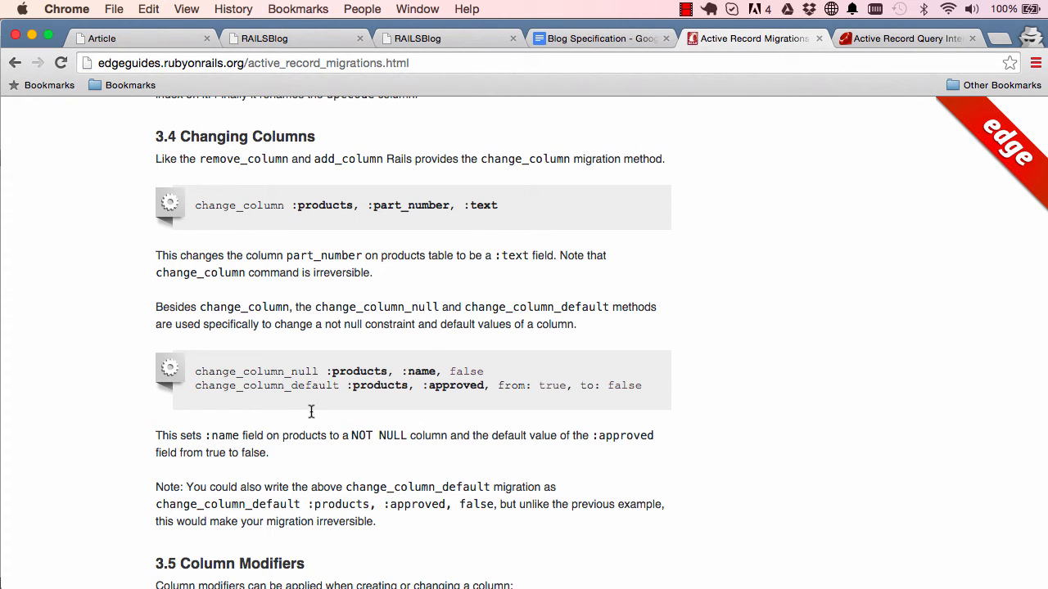
mouse_move(645, 190)
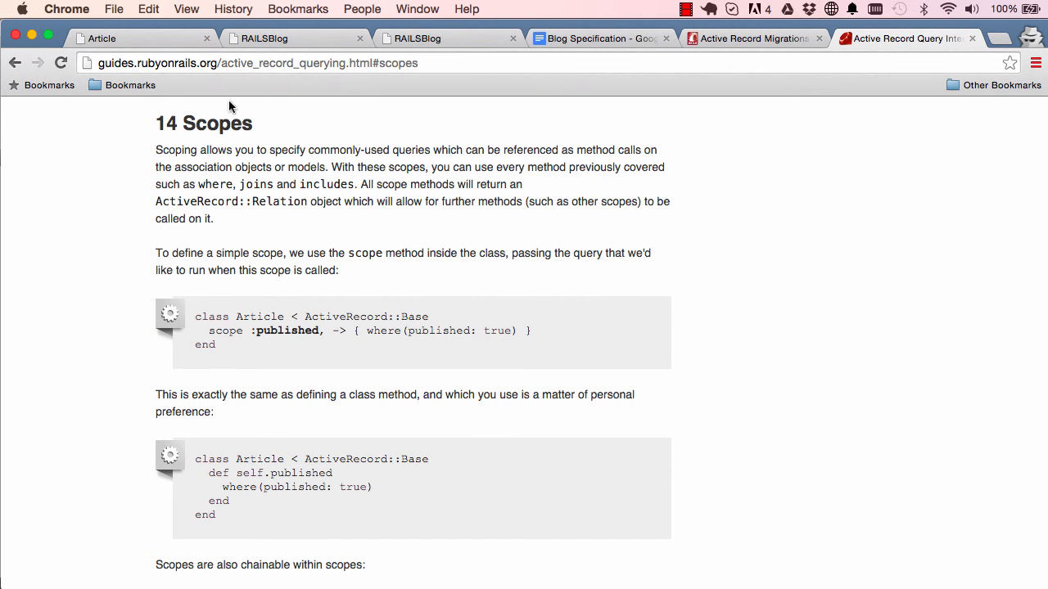
- Scroll through the Scopes section's chained scope examples
scroll("down", 3)
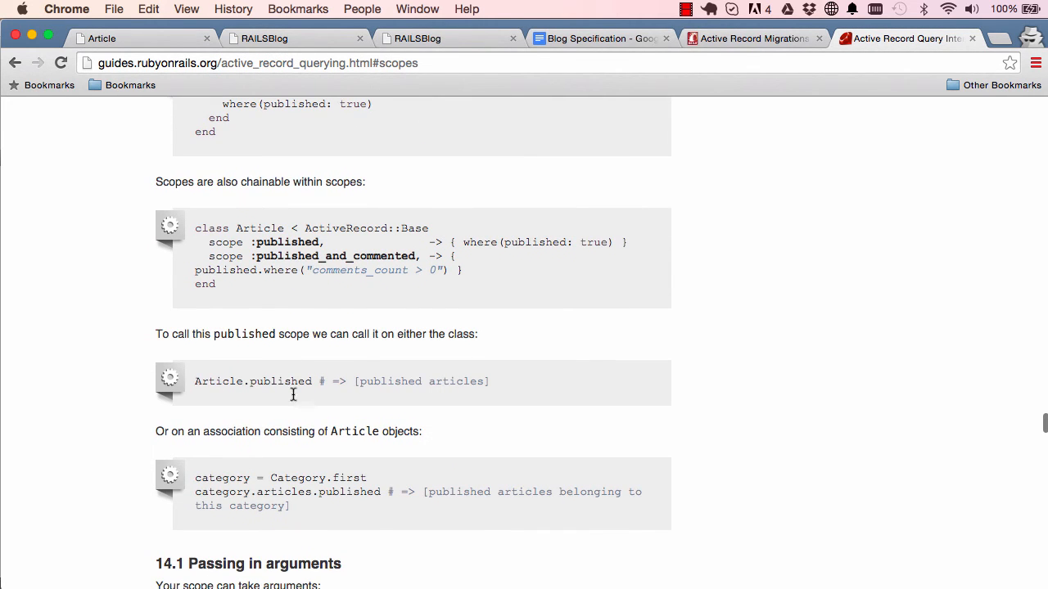
scroll("up", 3)
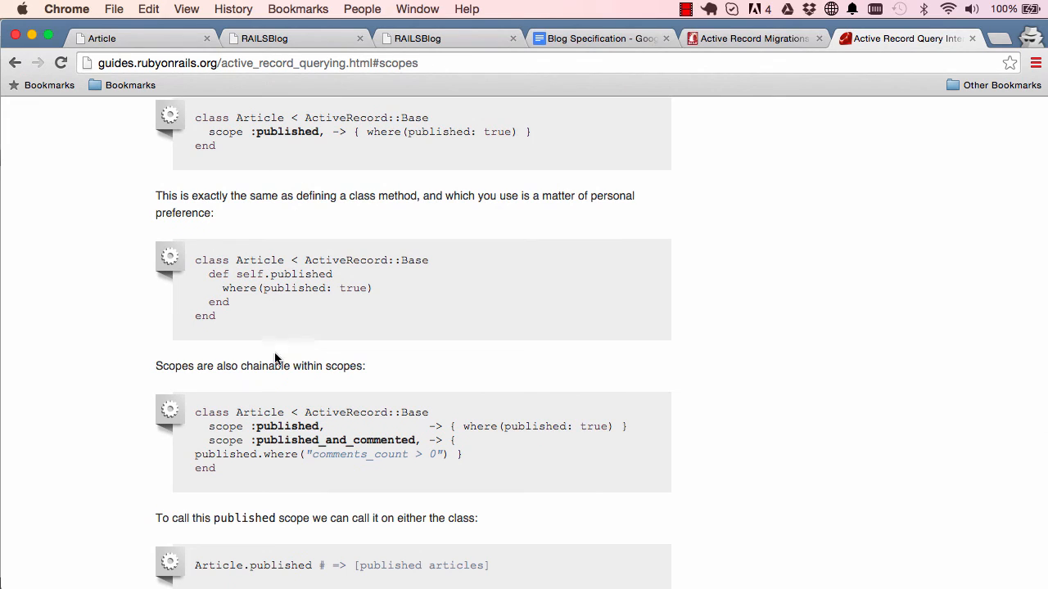